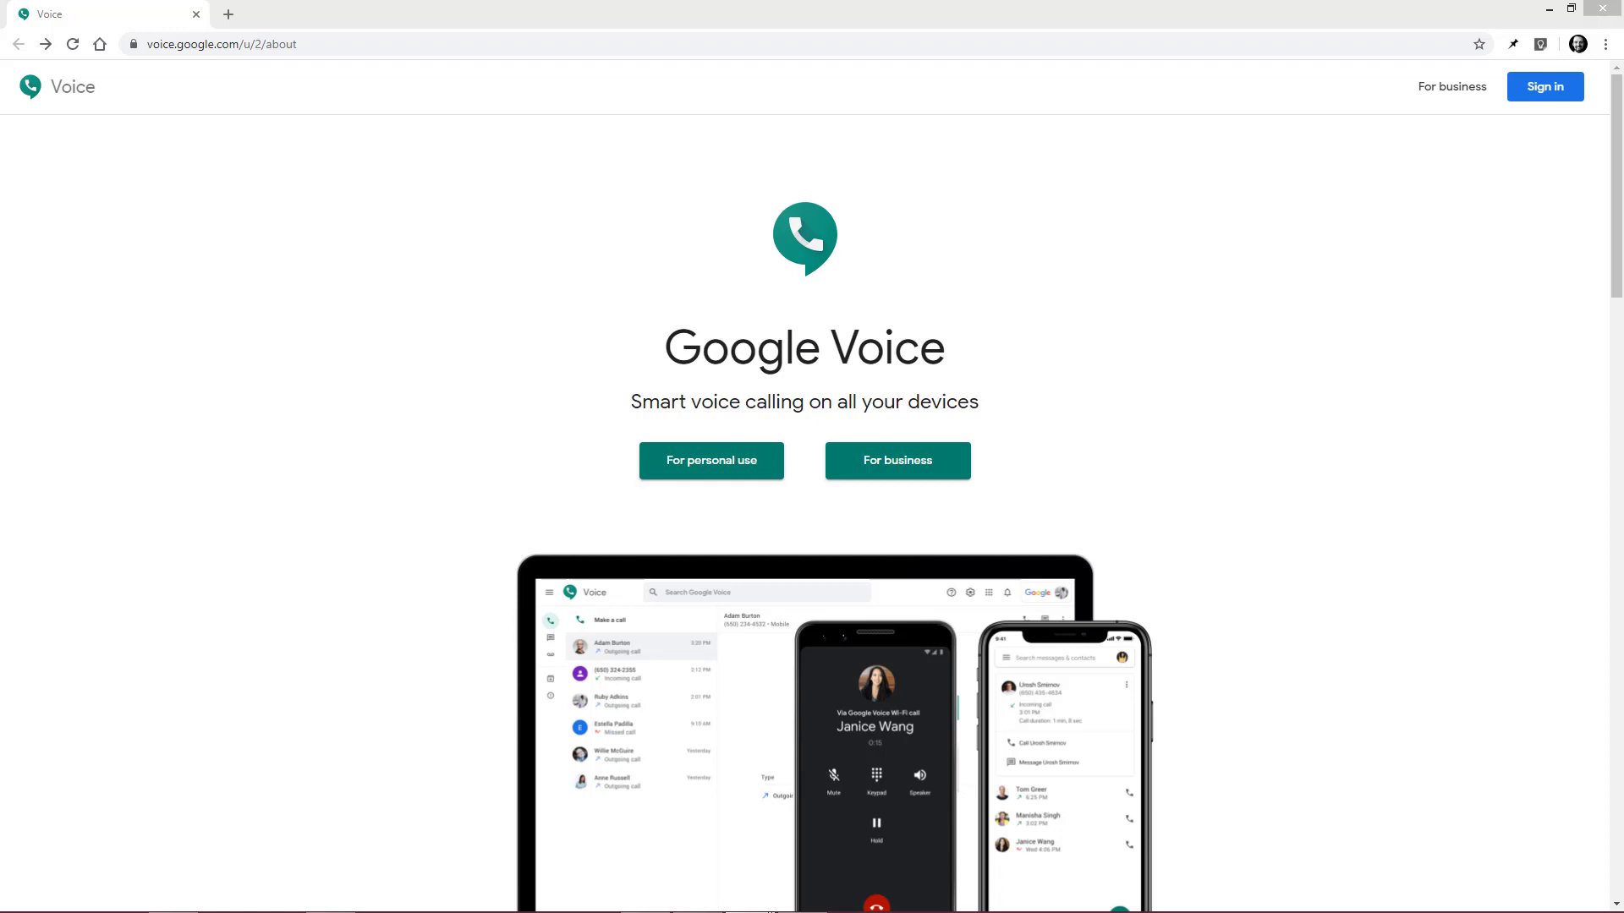
# Step: Pick the personal-use version of Google Voice and get it on the web
pyautogui.scroll(-3)
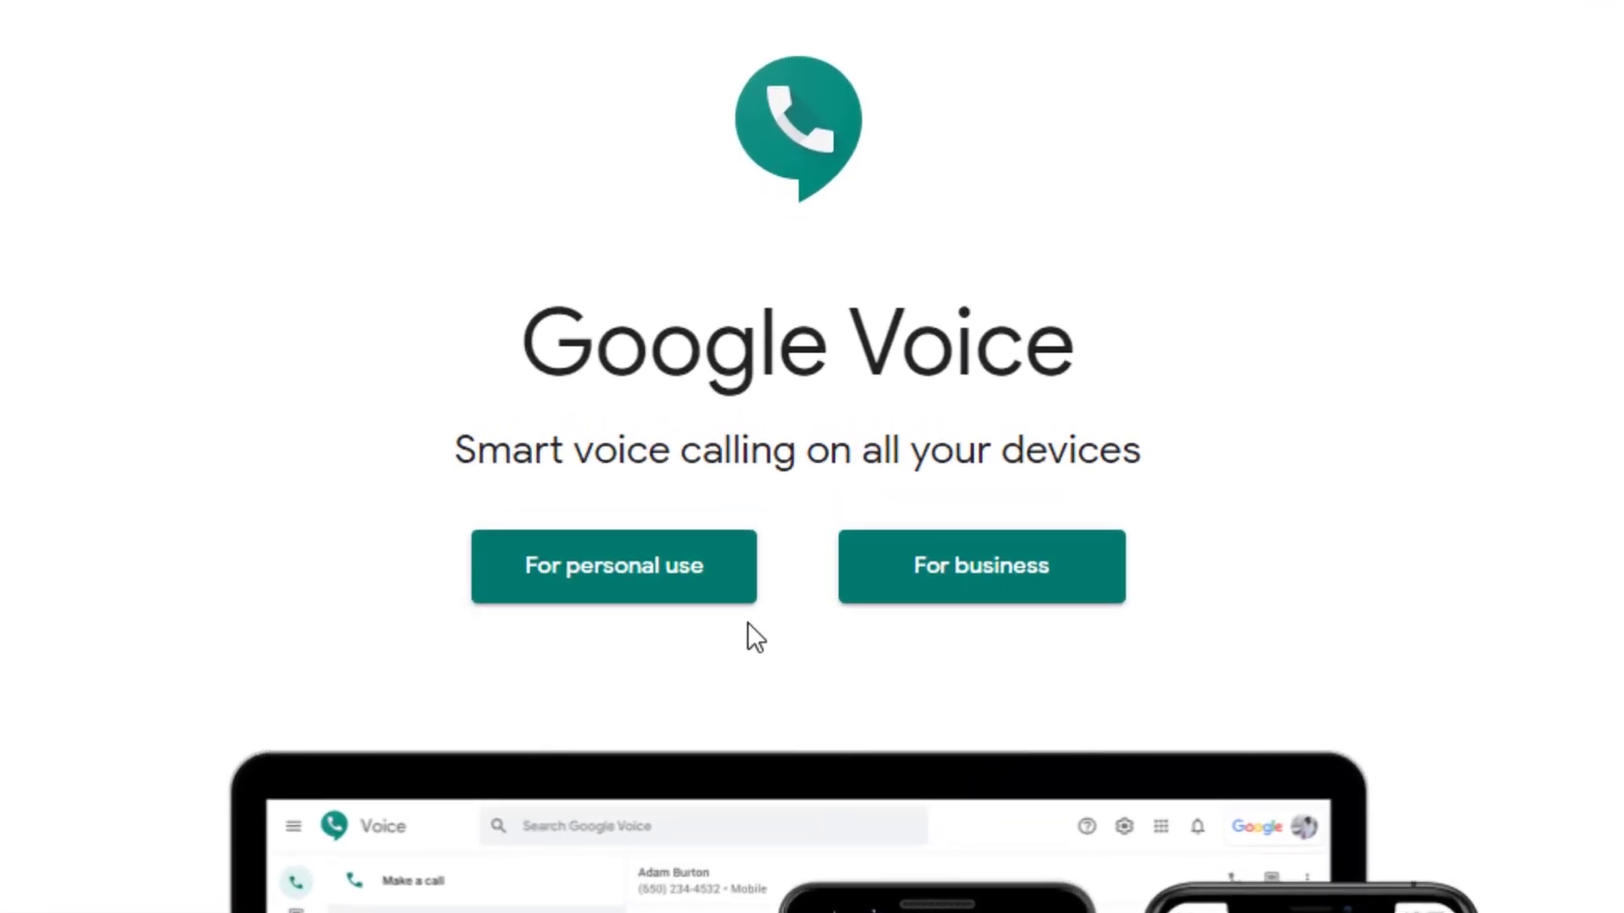
pyautogui.click(612, 565)
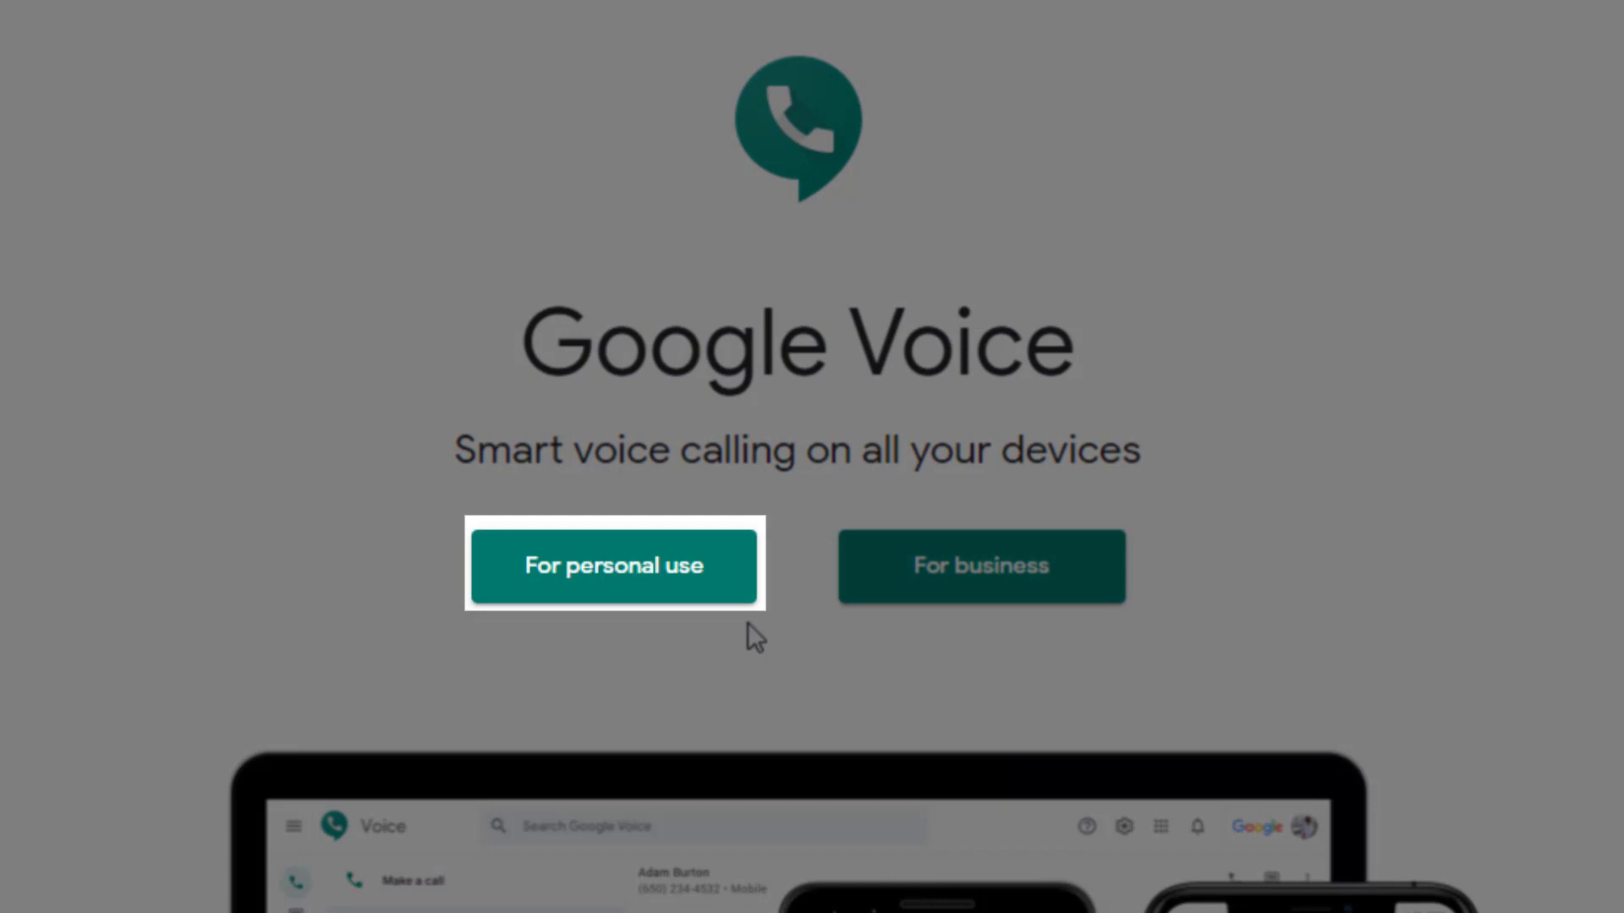
pyautogui.click(612, 565)
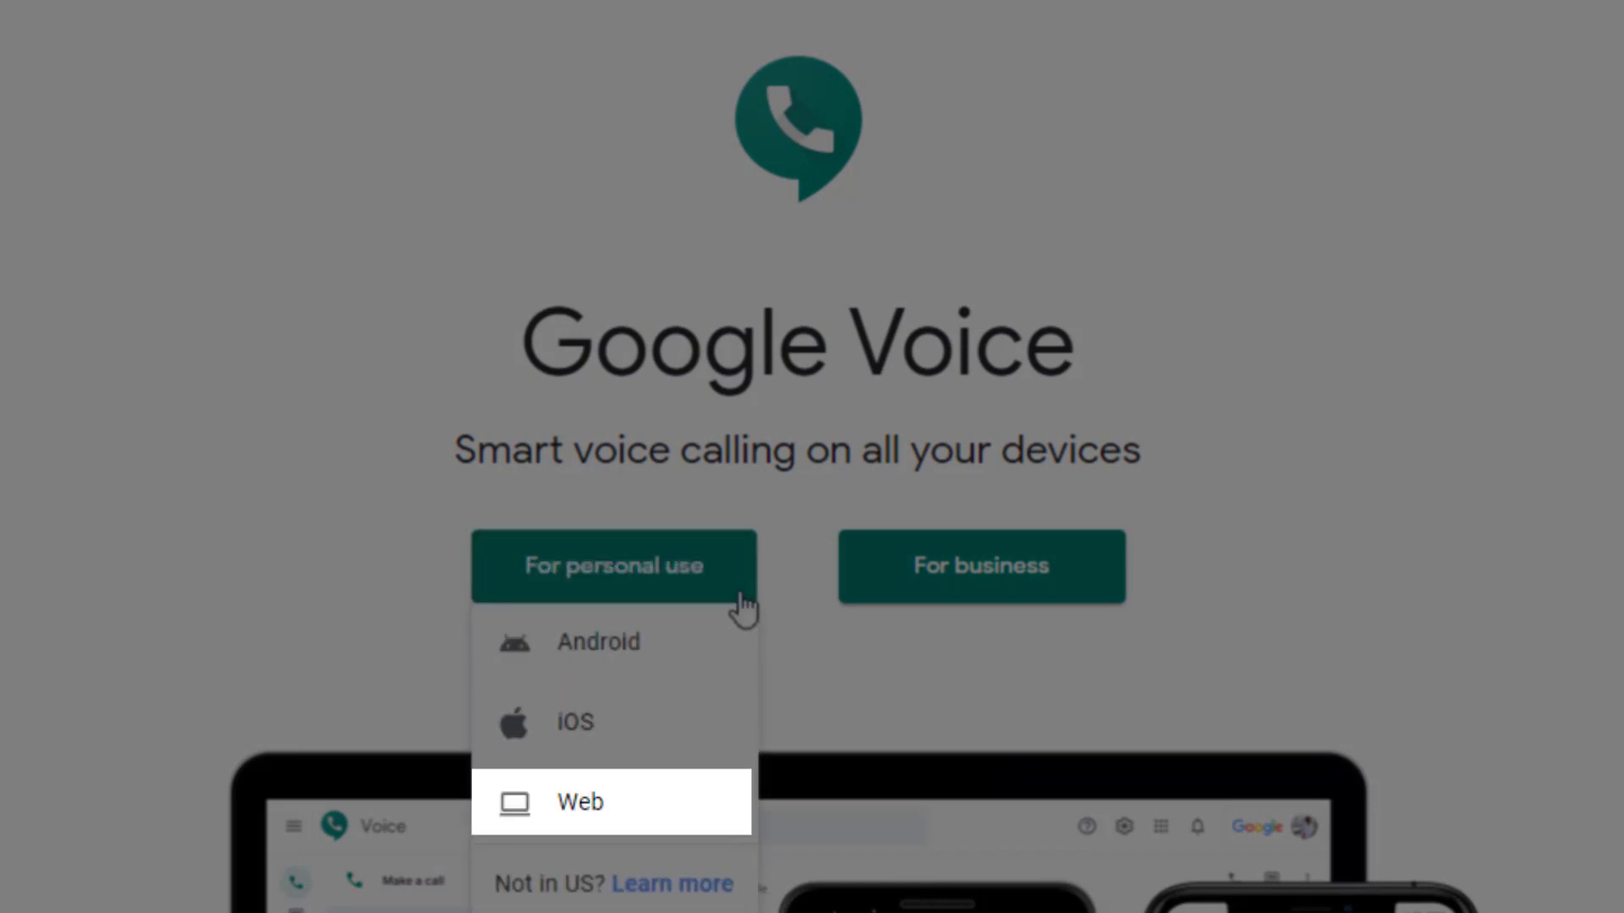
pyautogui.moveTo(717, 838)
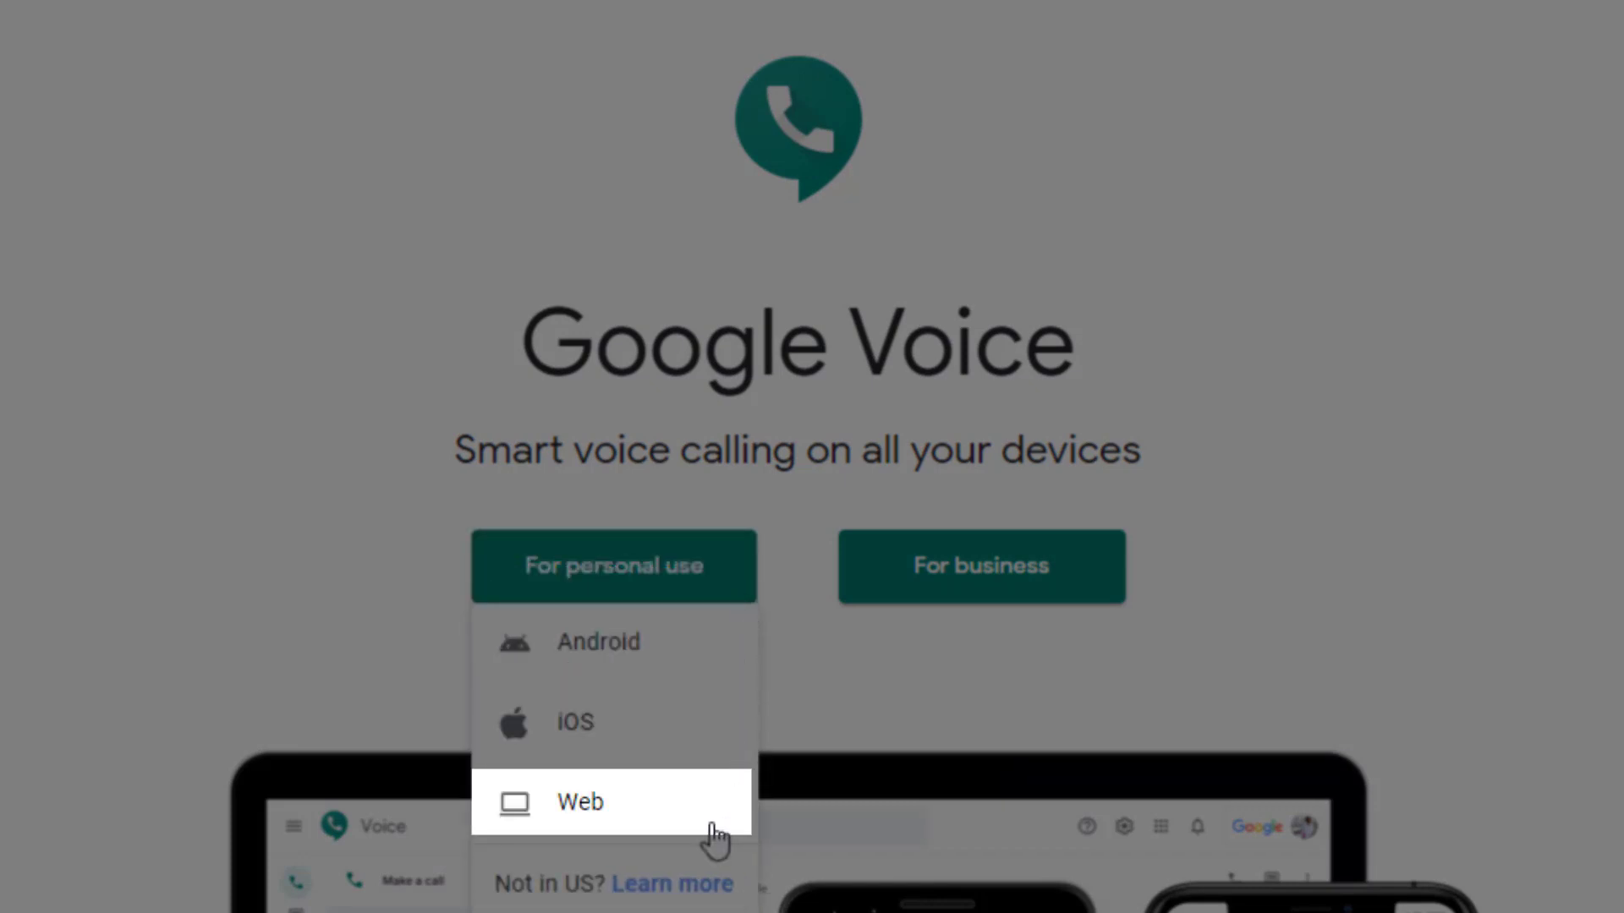
pyautogui.click(578, 802)
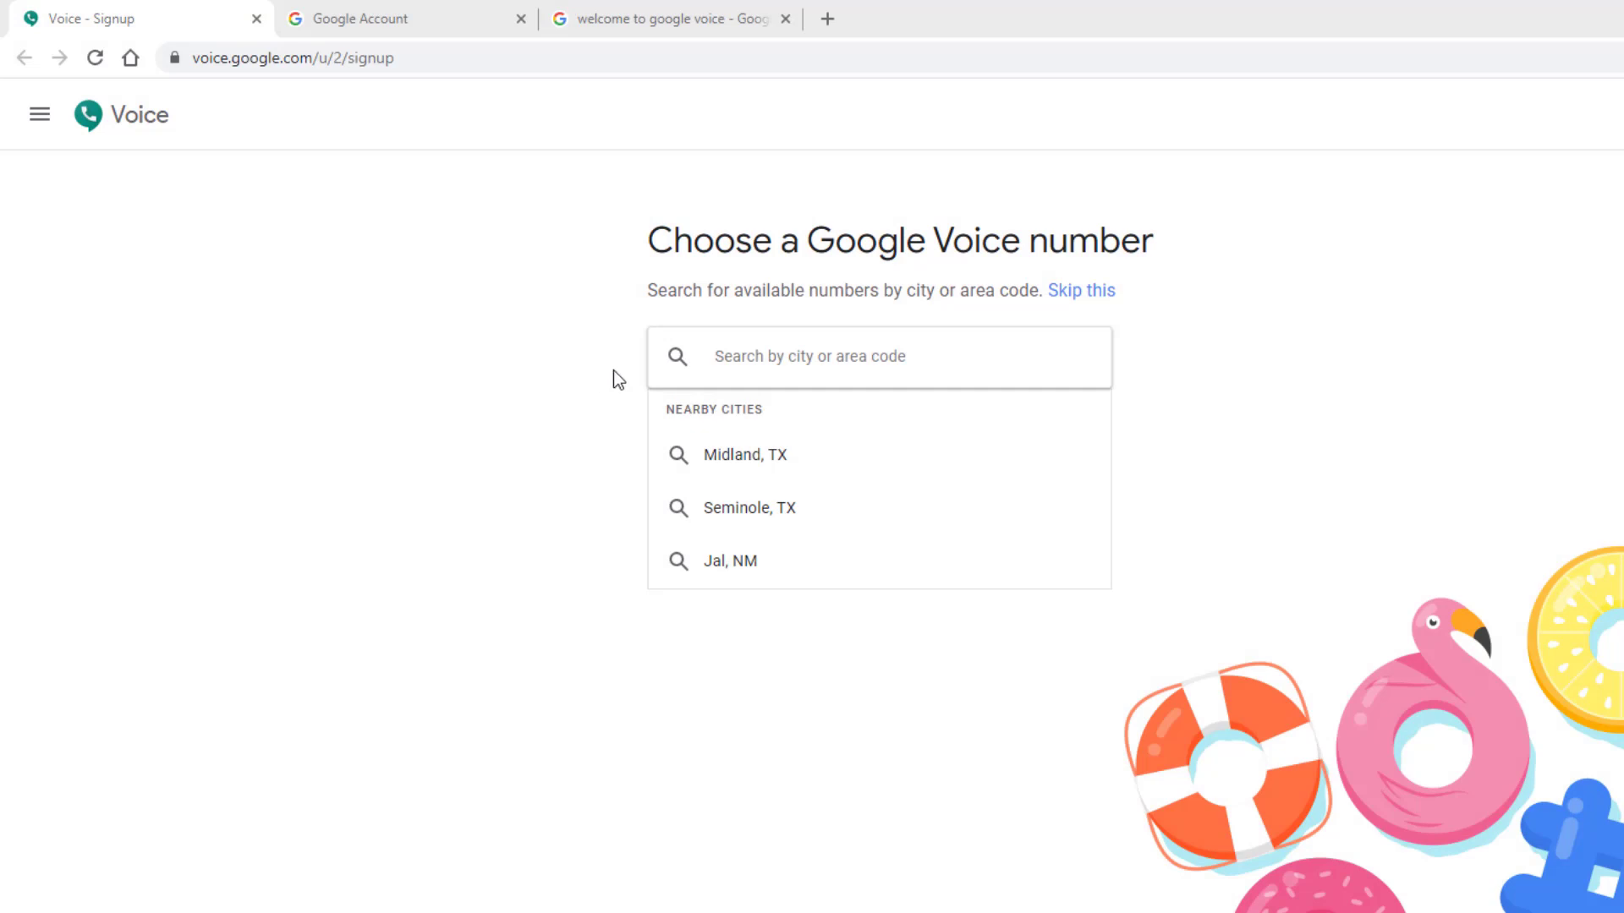
pyautogui.click(744, 455)
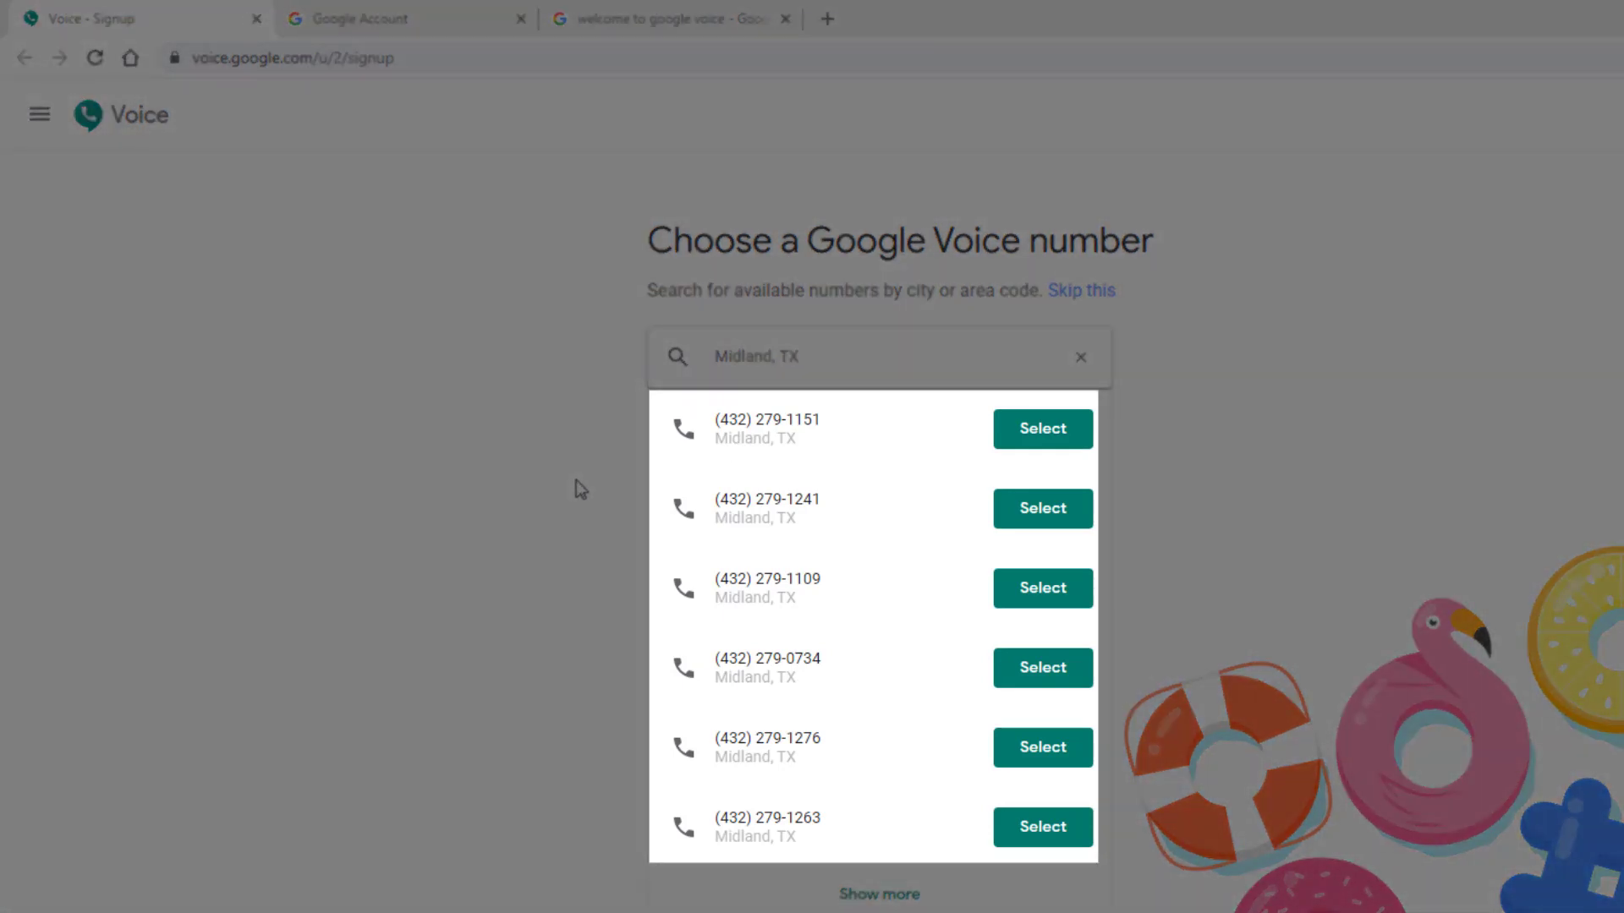
pyautogui.moveTo(651, 484)
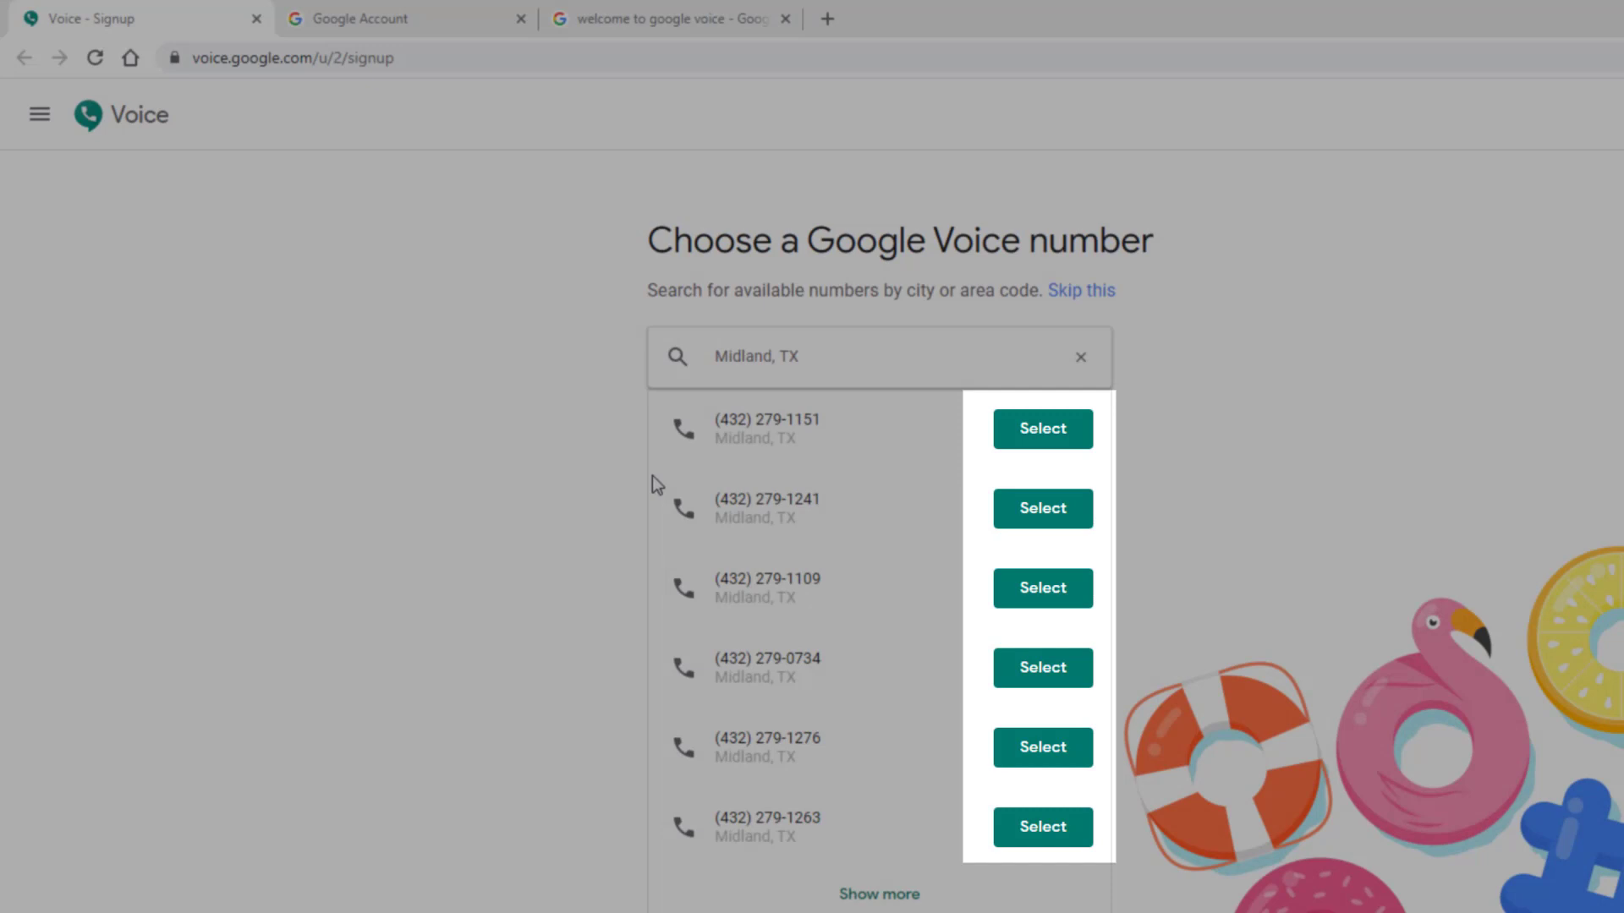
pyautogui.click(1042, 428)
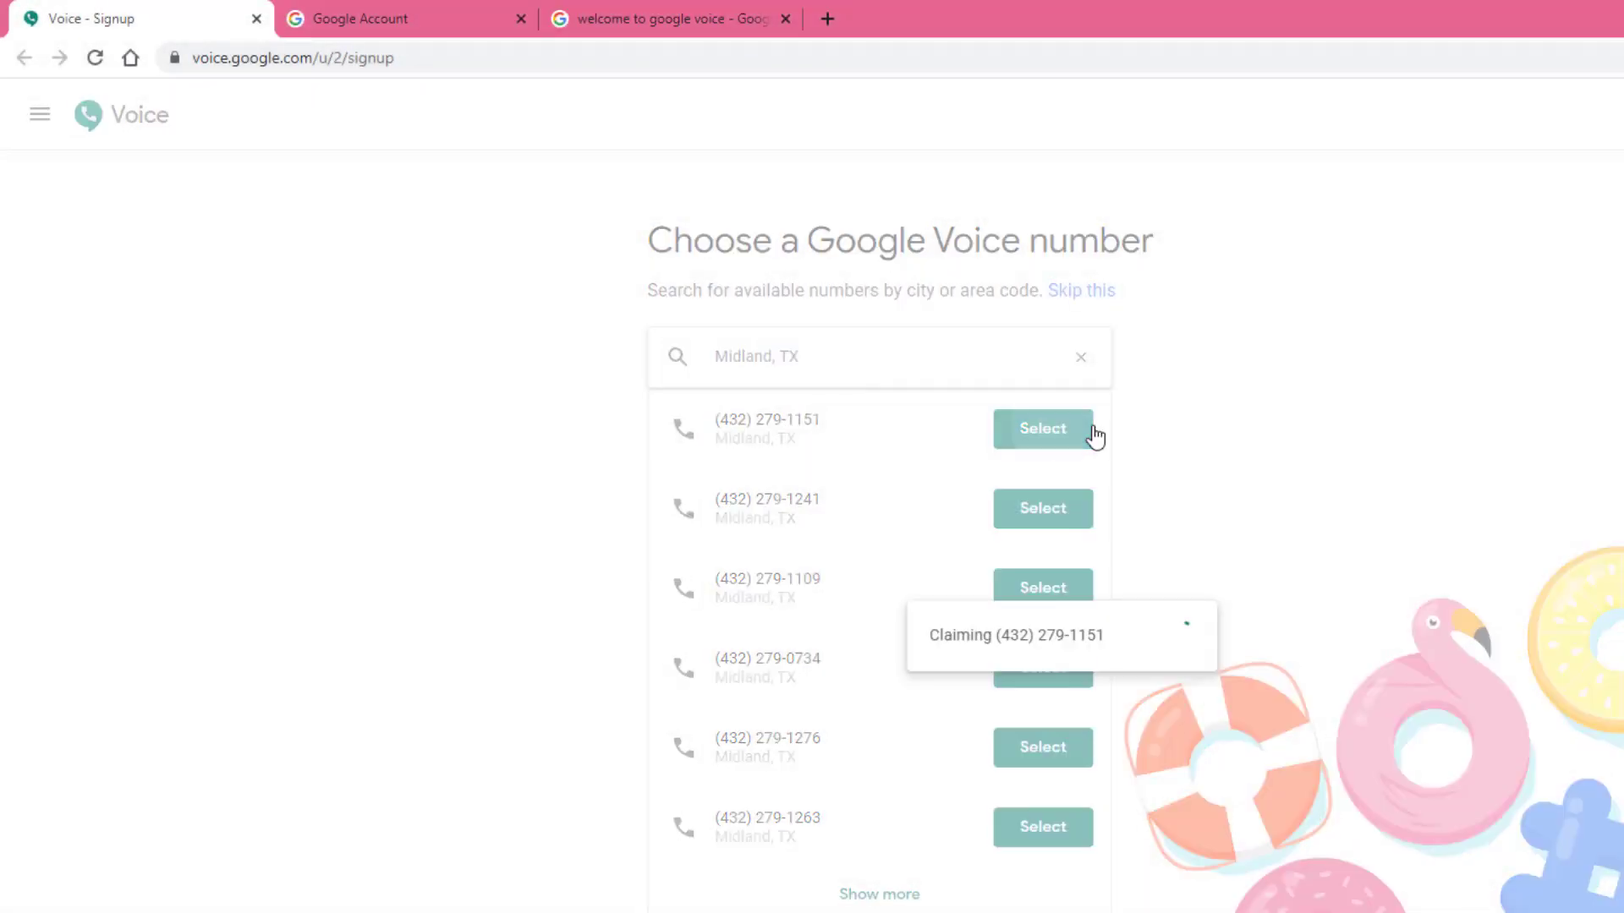
pyautogui.click(1042, 428)
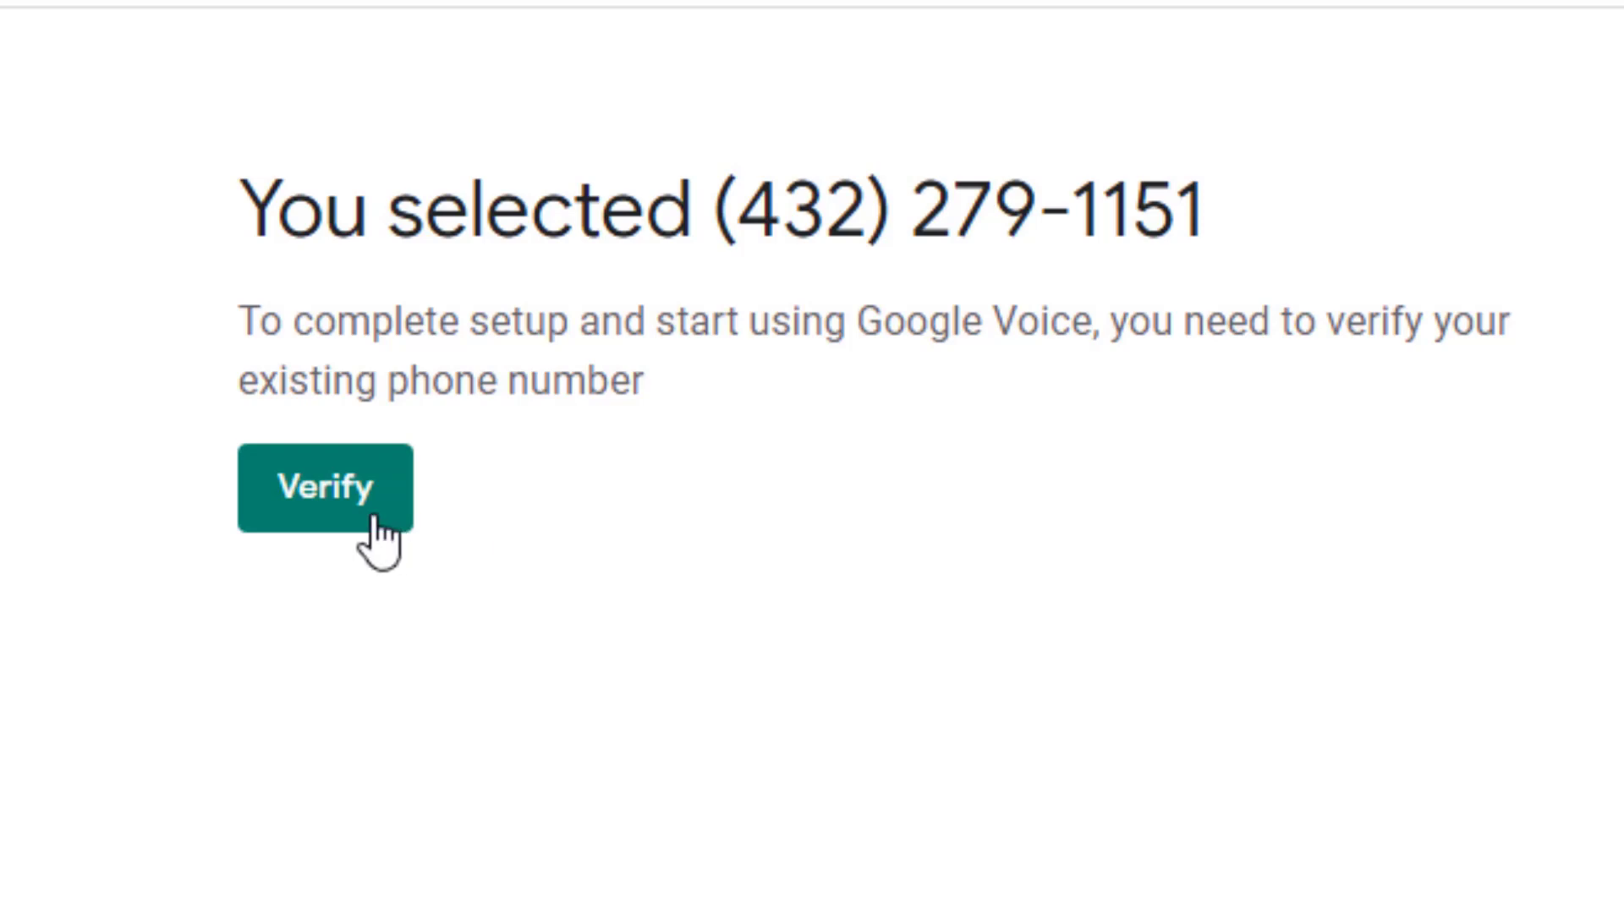
# Step: Verify an existing phone by entering its number and sending a code by text
pyautogui.click(324, 487)
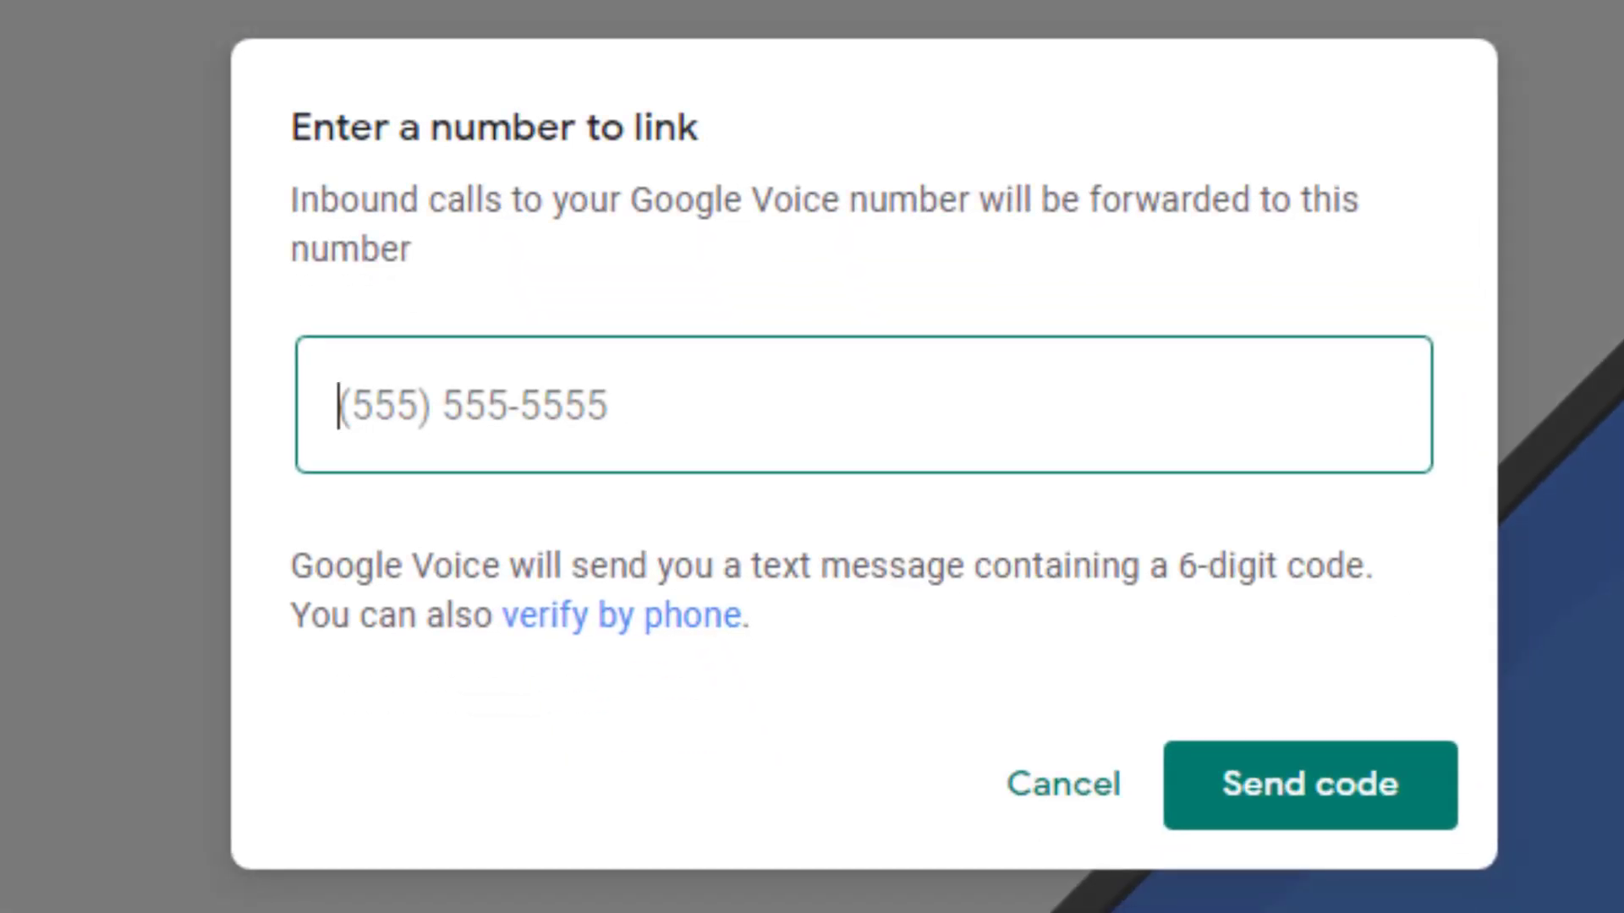
pyautogui.moveTo(738, 394)
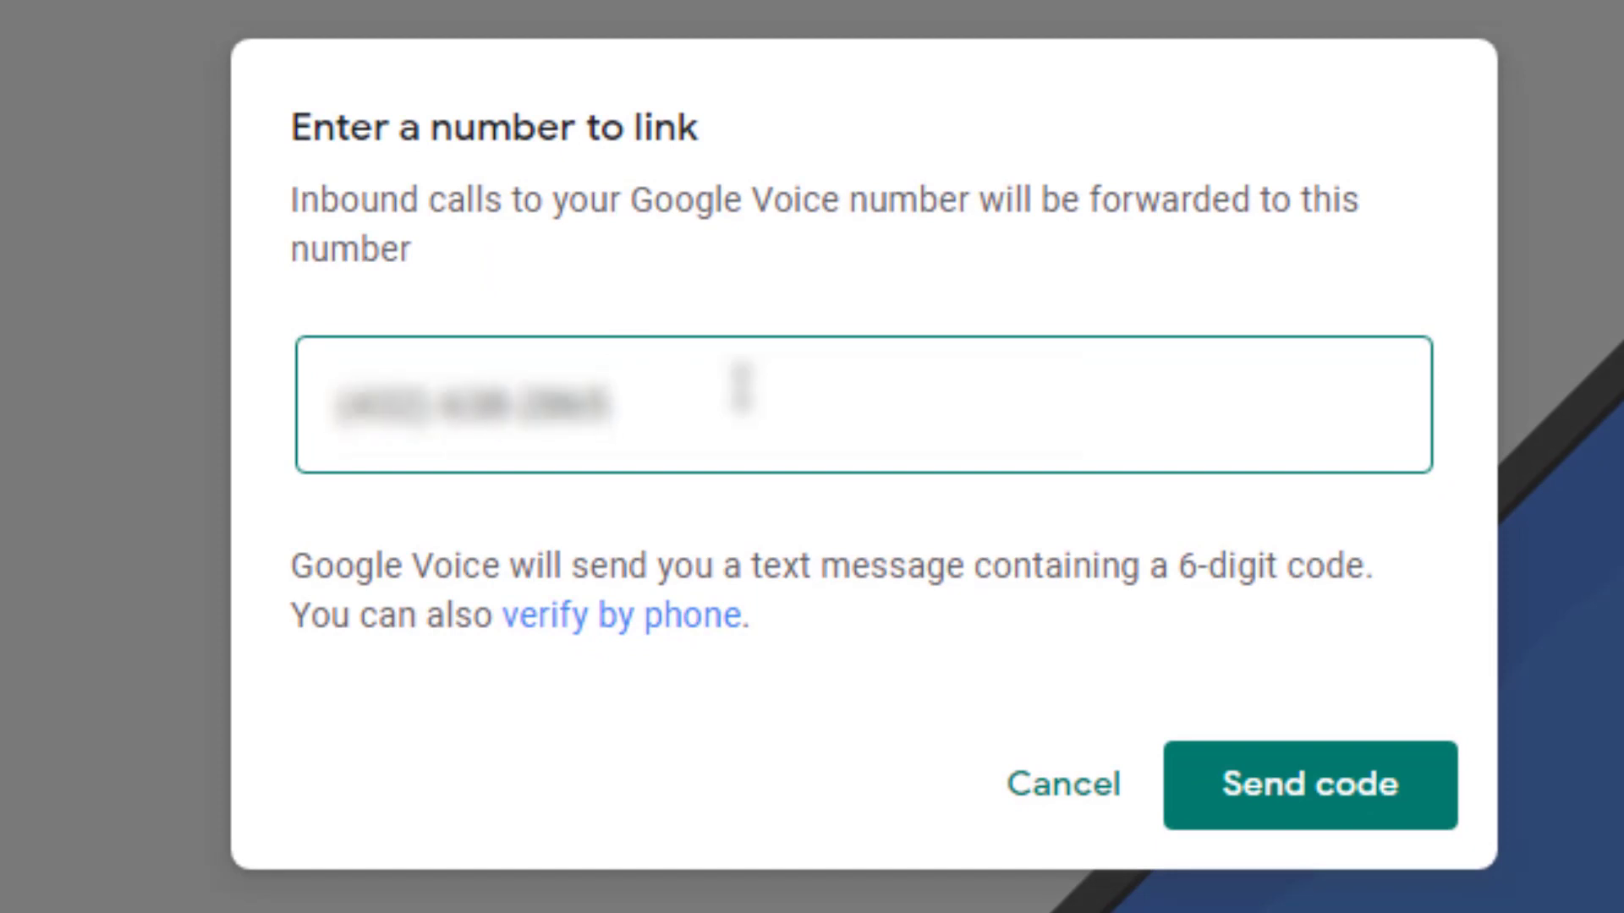
pyautogui.click(1309, 785)
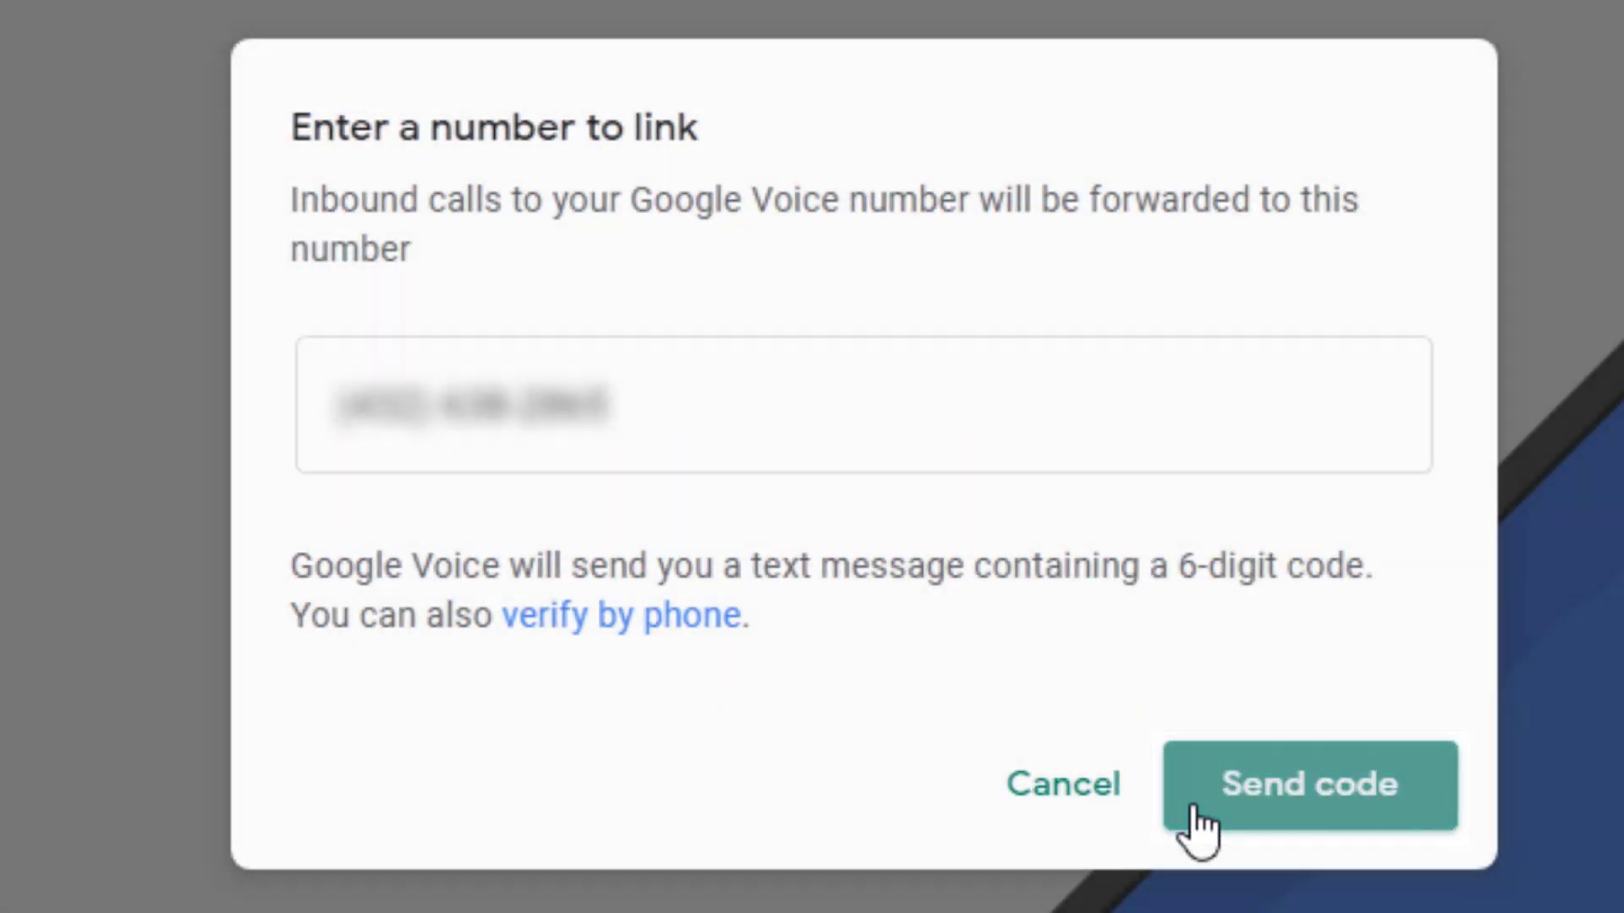
pyautogui.click(1307, 787)
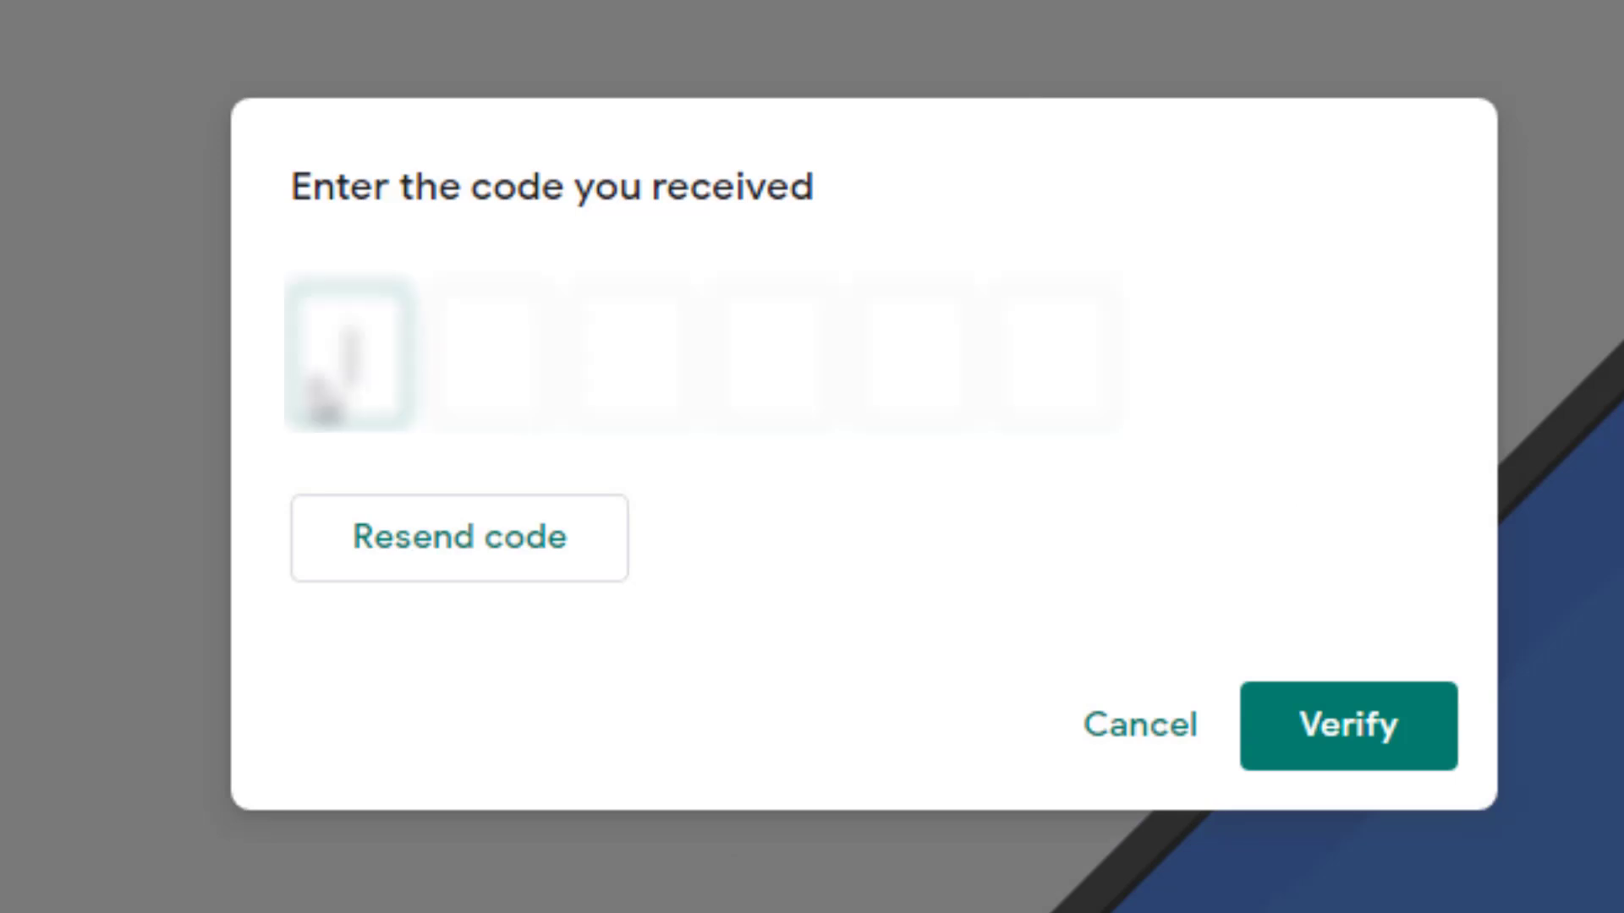
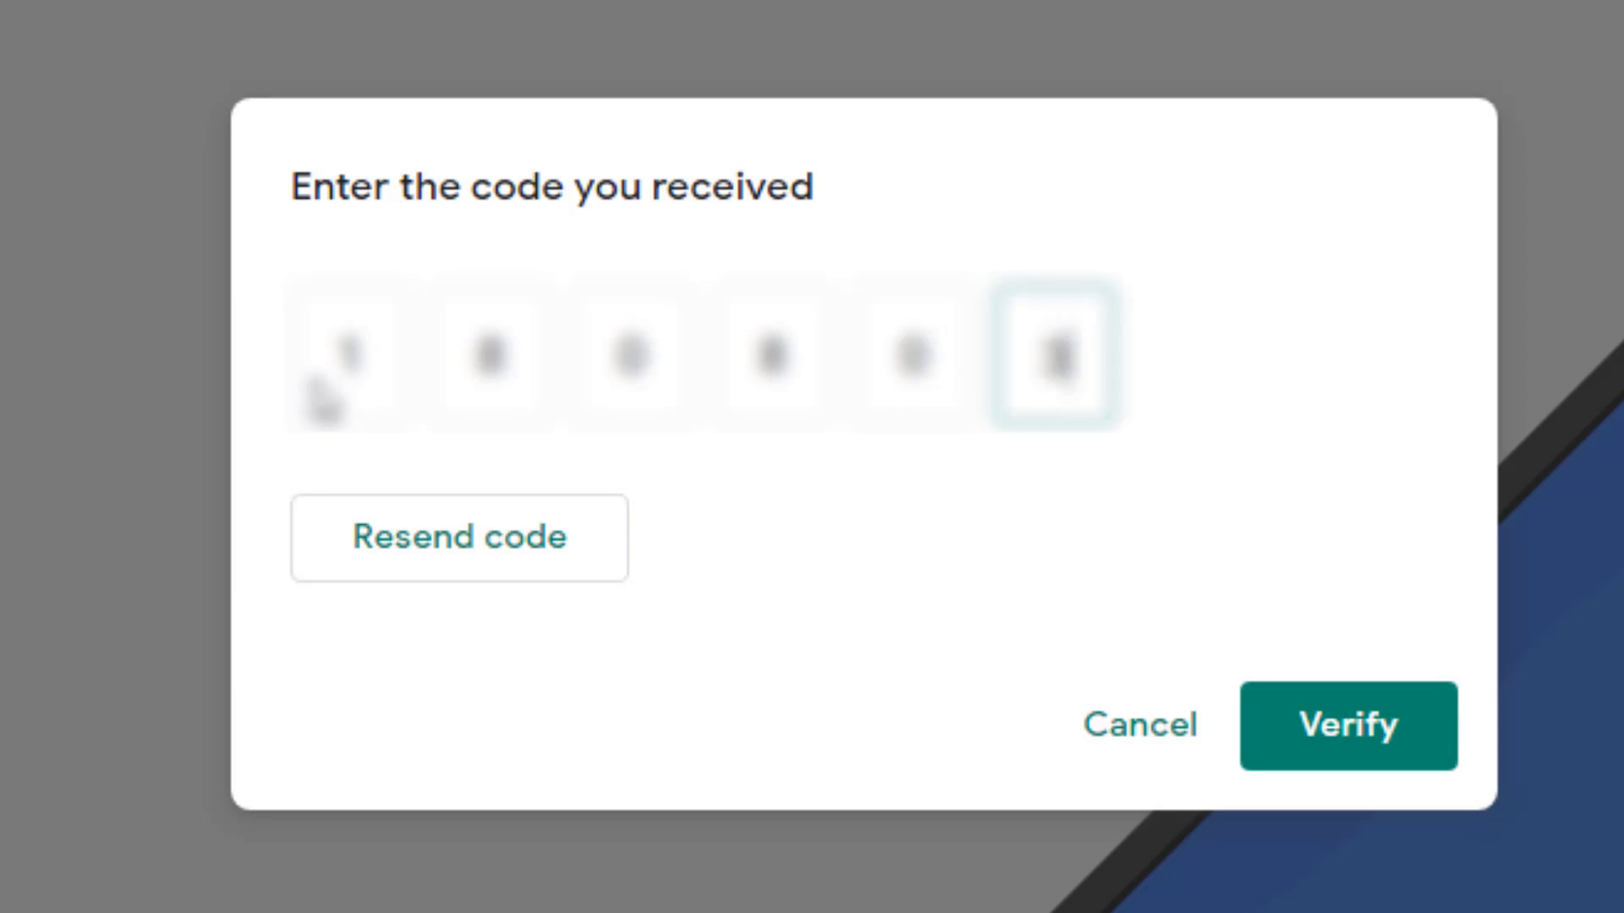
pyautogui.click(1348, 725)
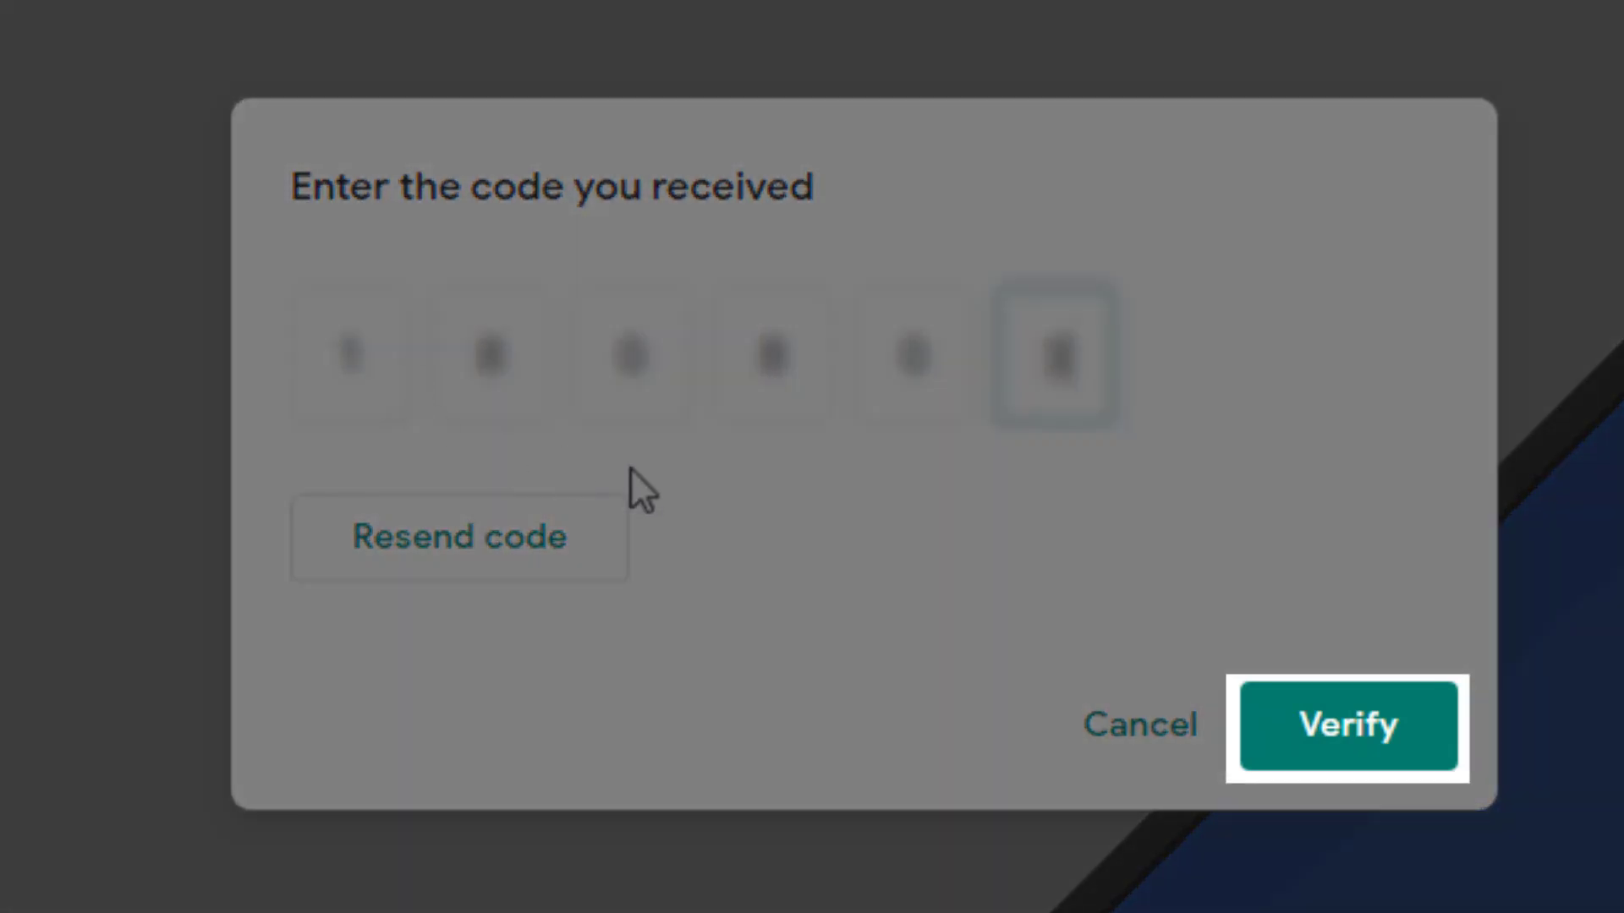
pyautogui.click(1348, 725)
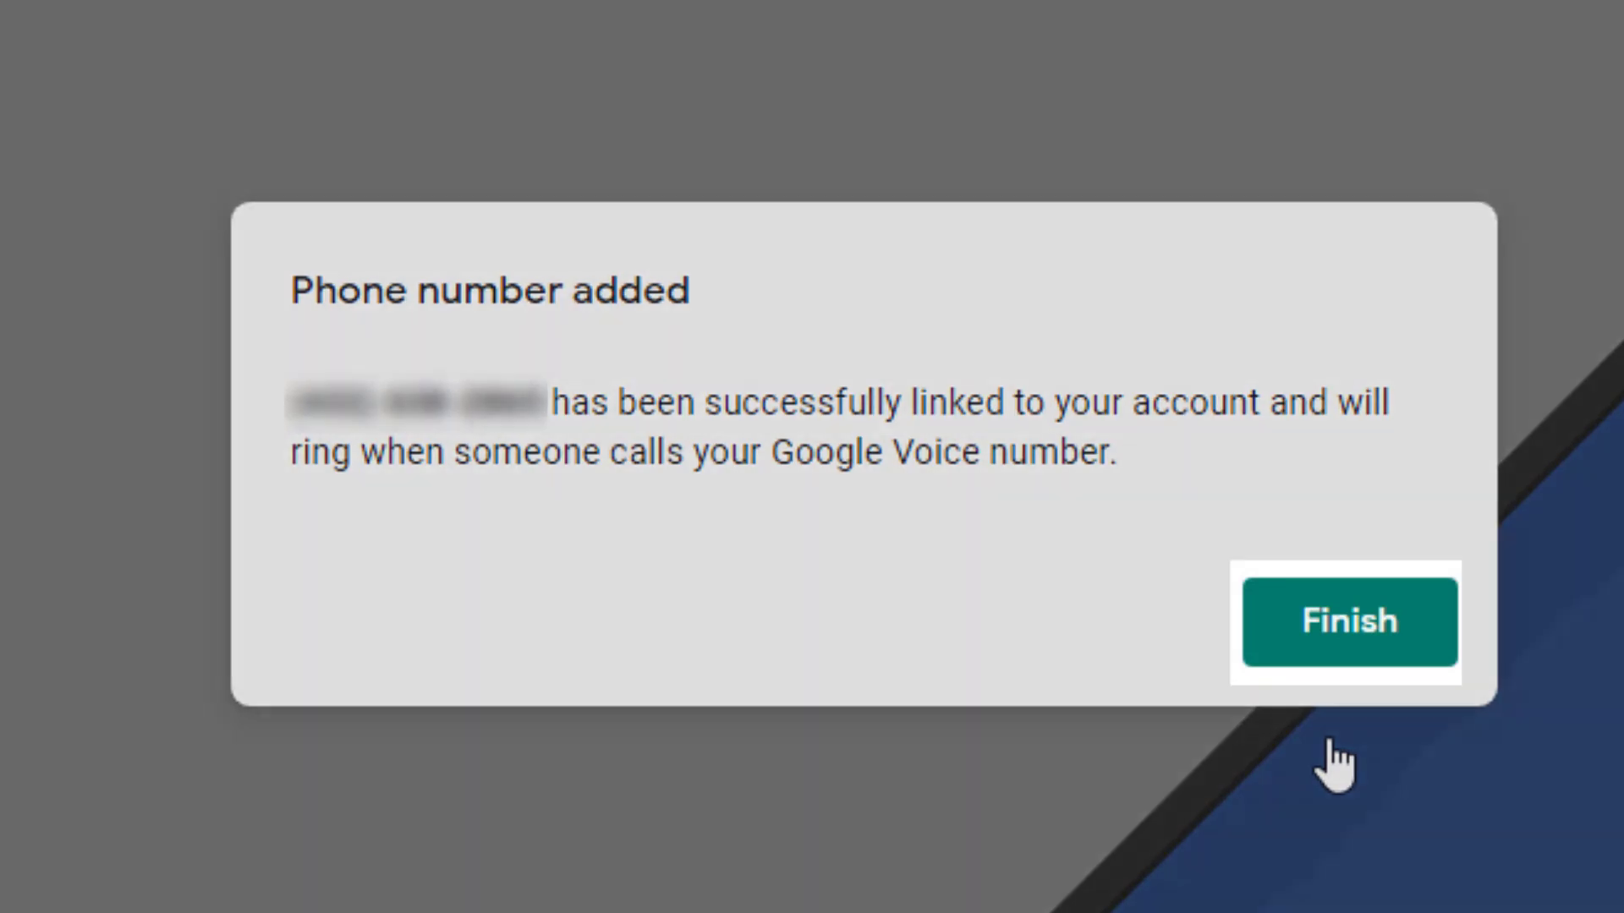
pyautogui.click(1348, 620)
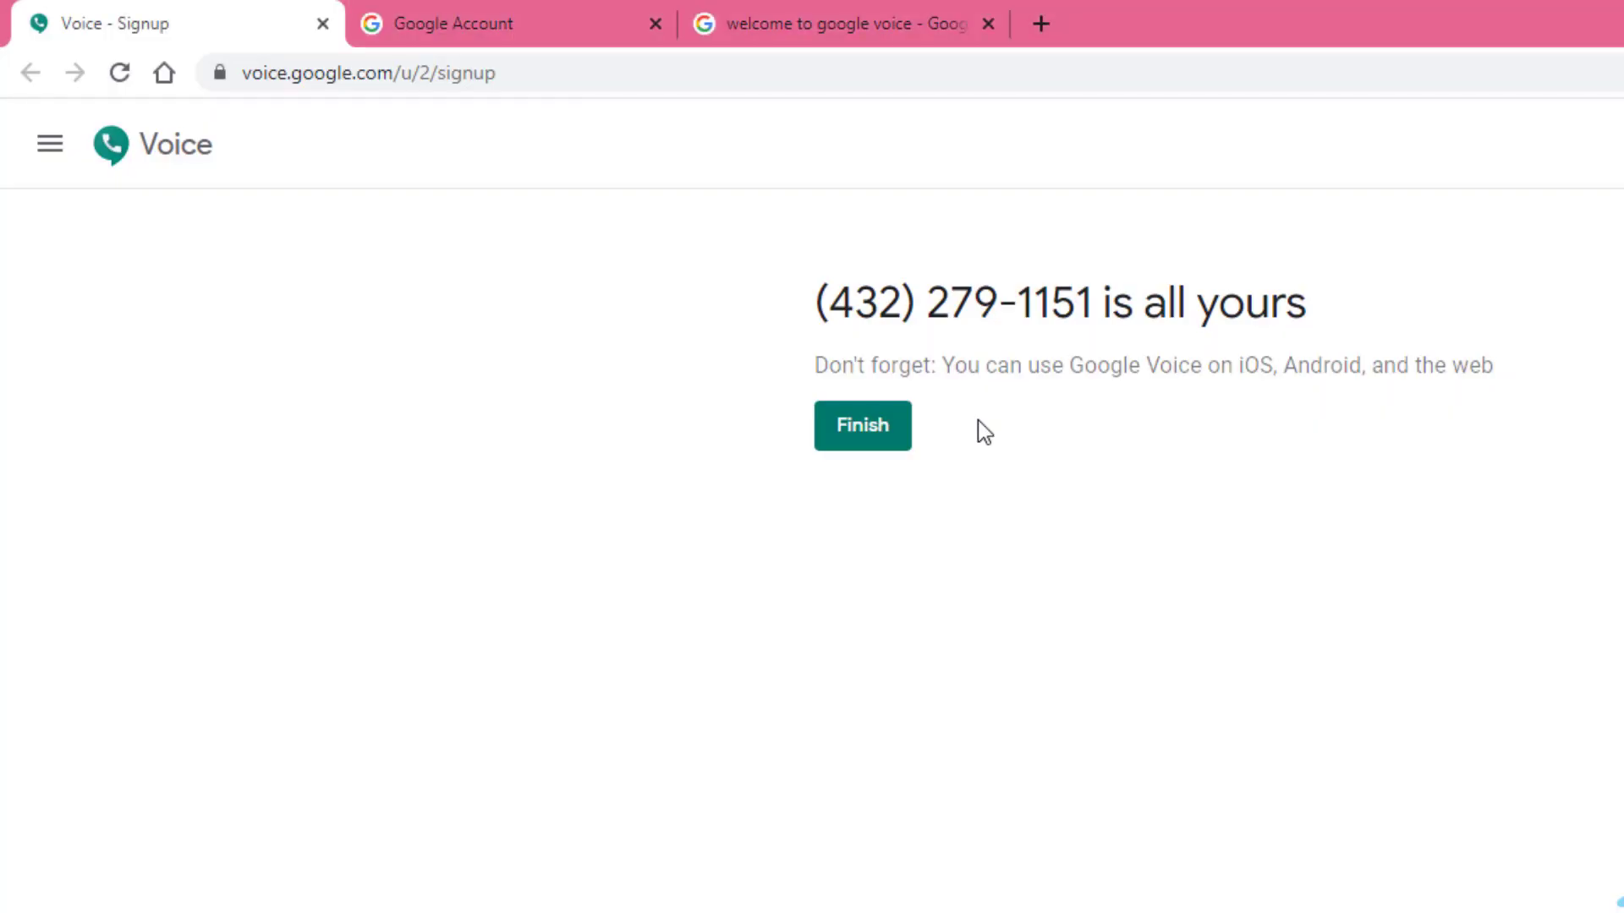
pyautogui.click(861, 424)
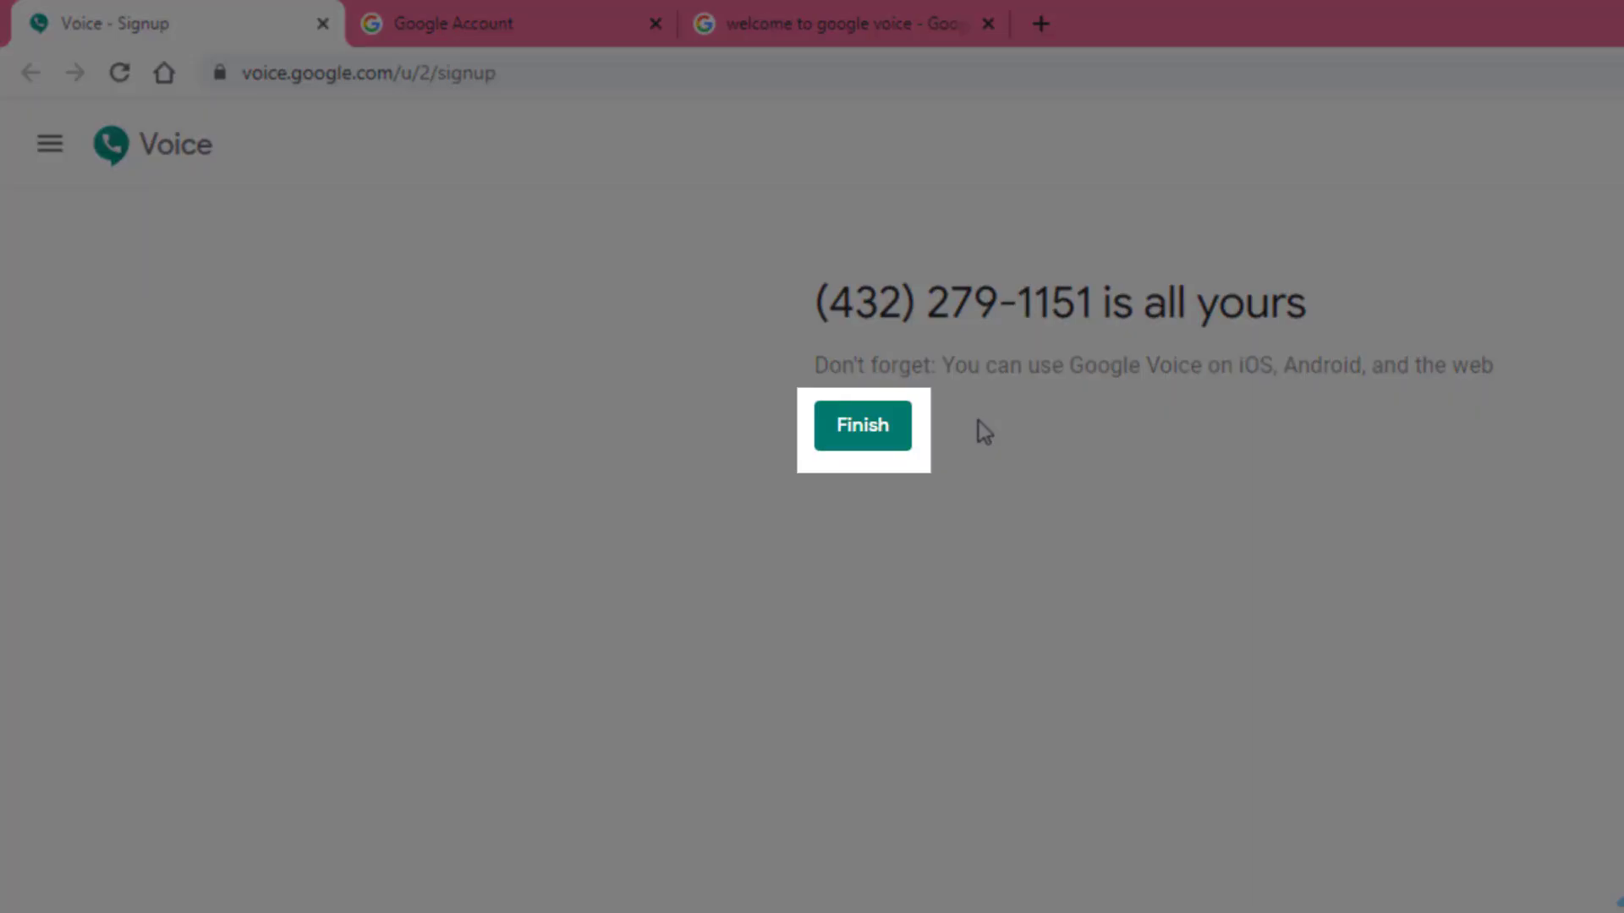
pyautogui.click(861, 425)
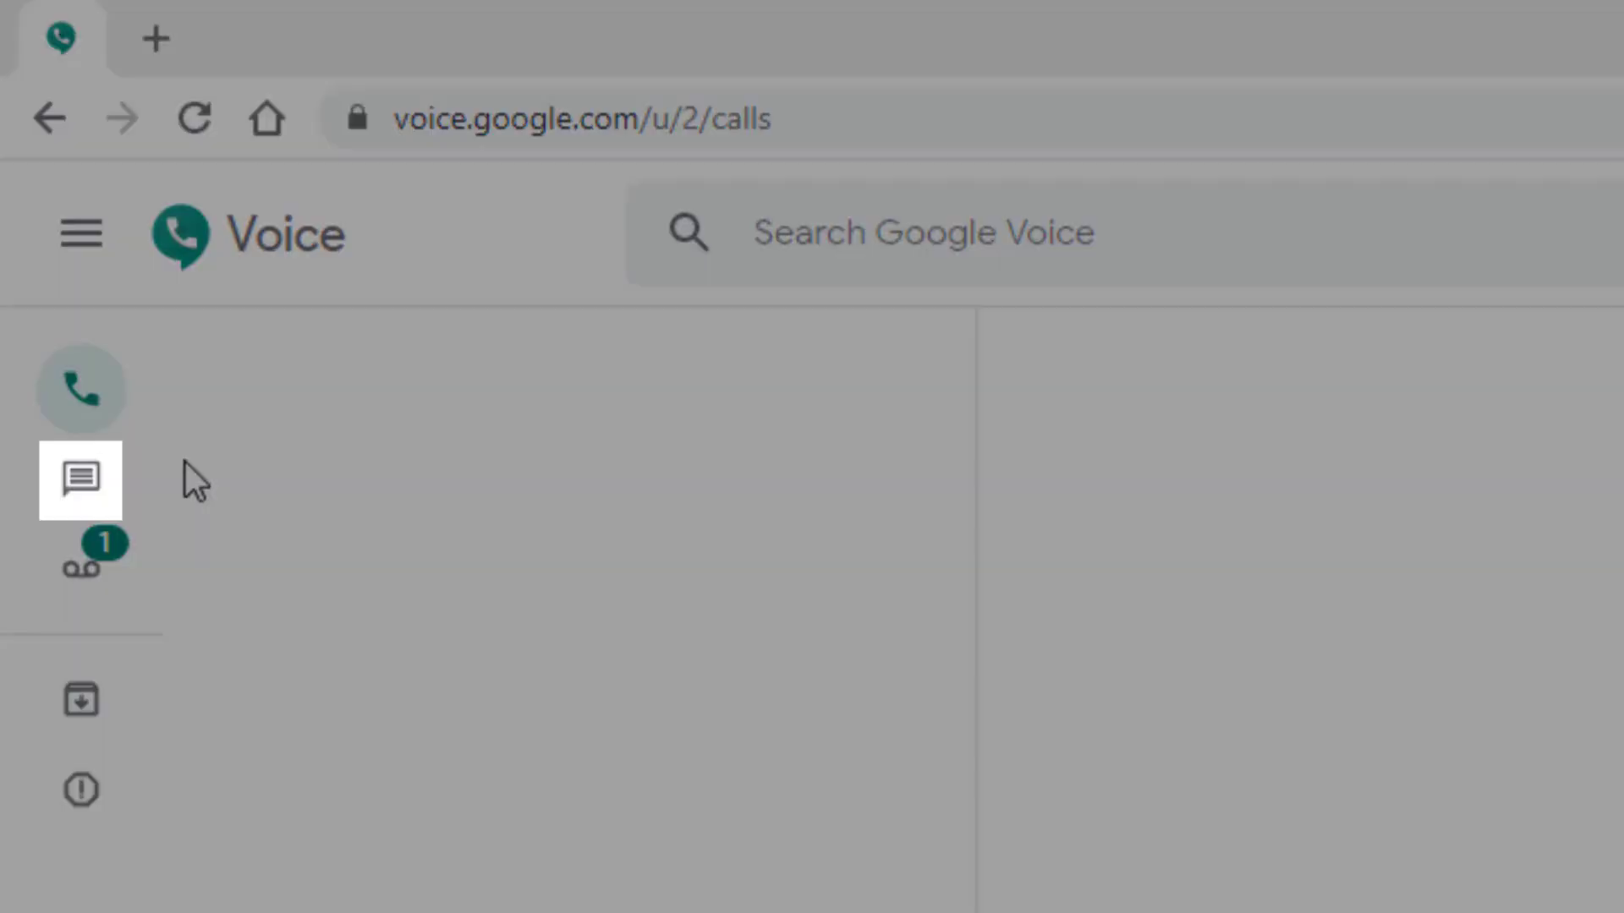
# Step: In Messages, compose a new text to 1234567 reading 'Hello!'
pyautogui.click(80, 479)
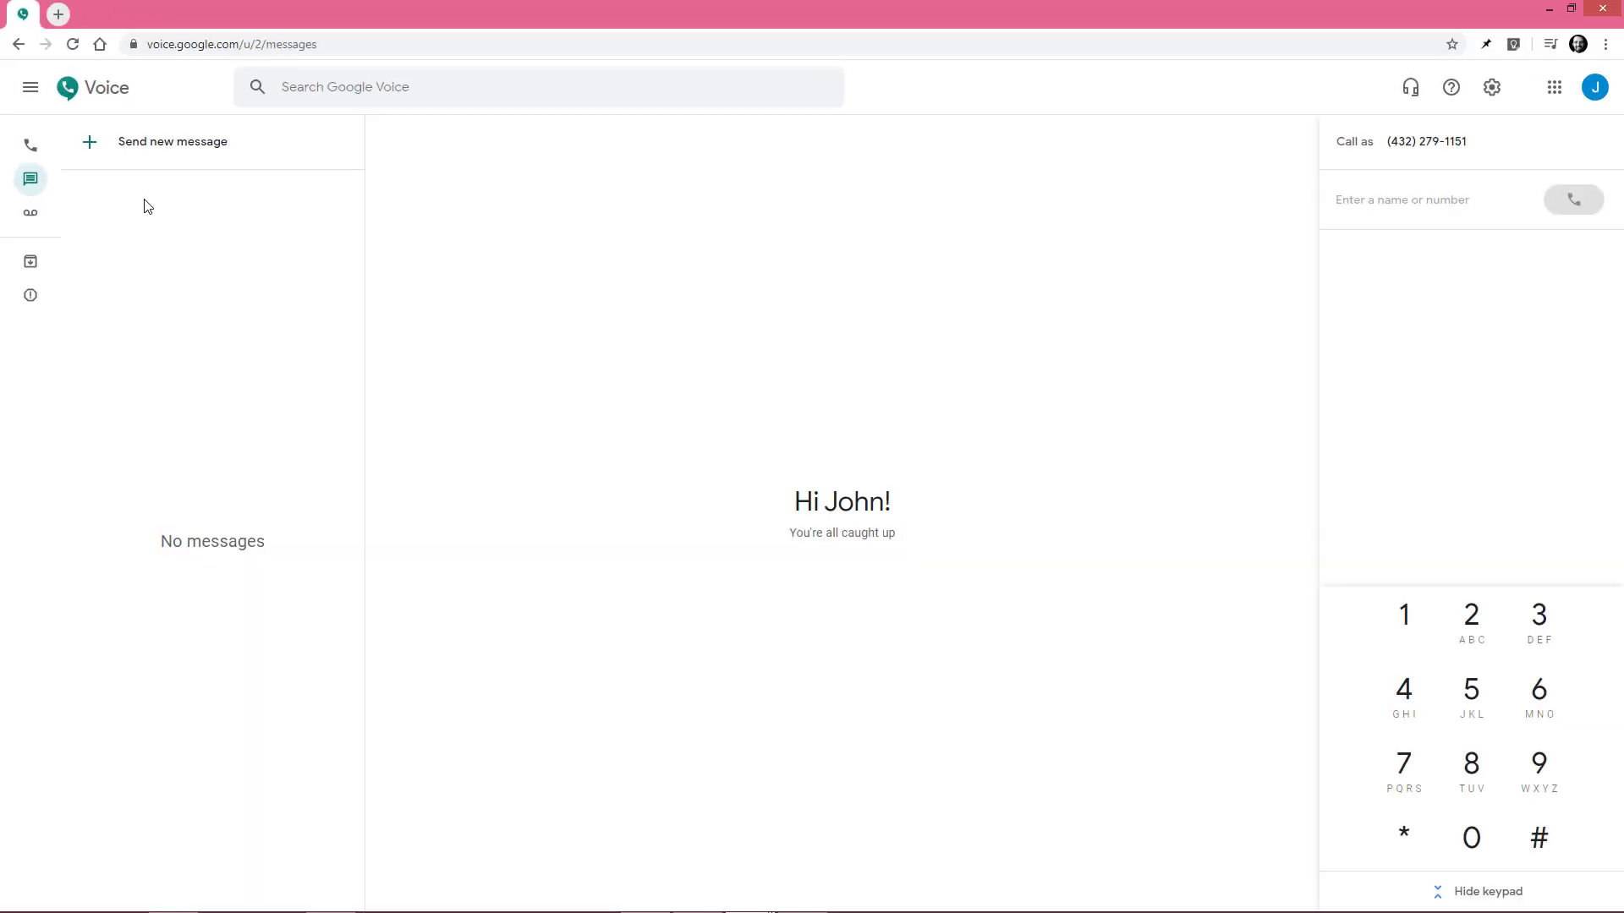
pyautogui.click(173, 140)
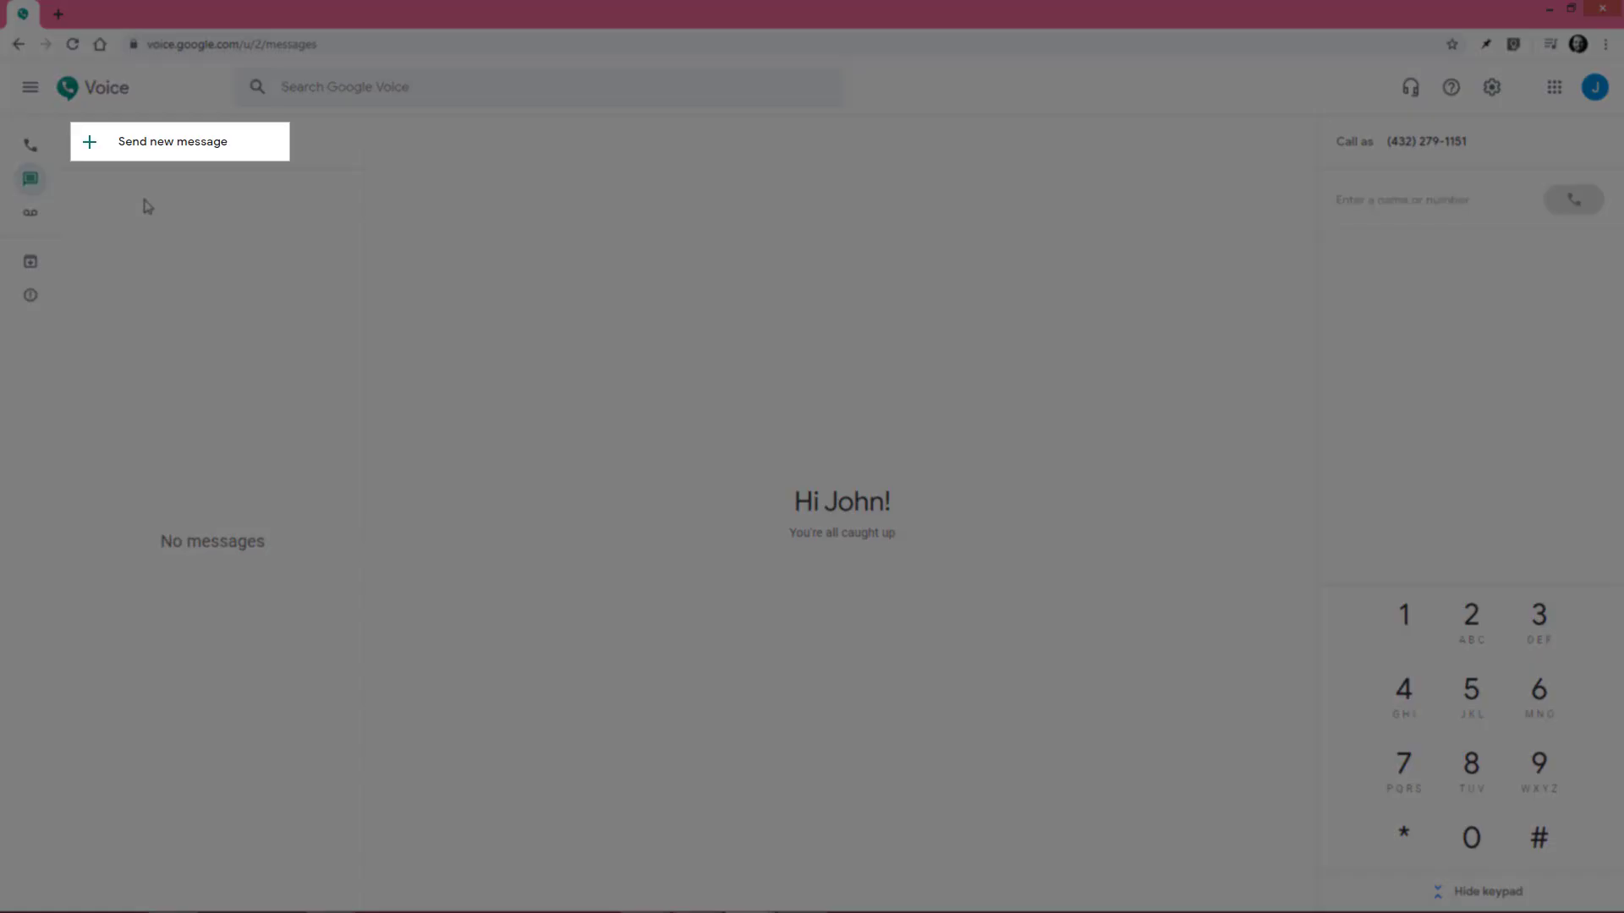
pyautogui.click(172, 141)
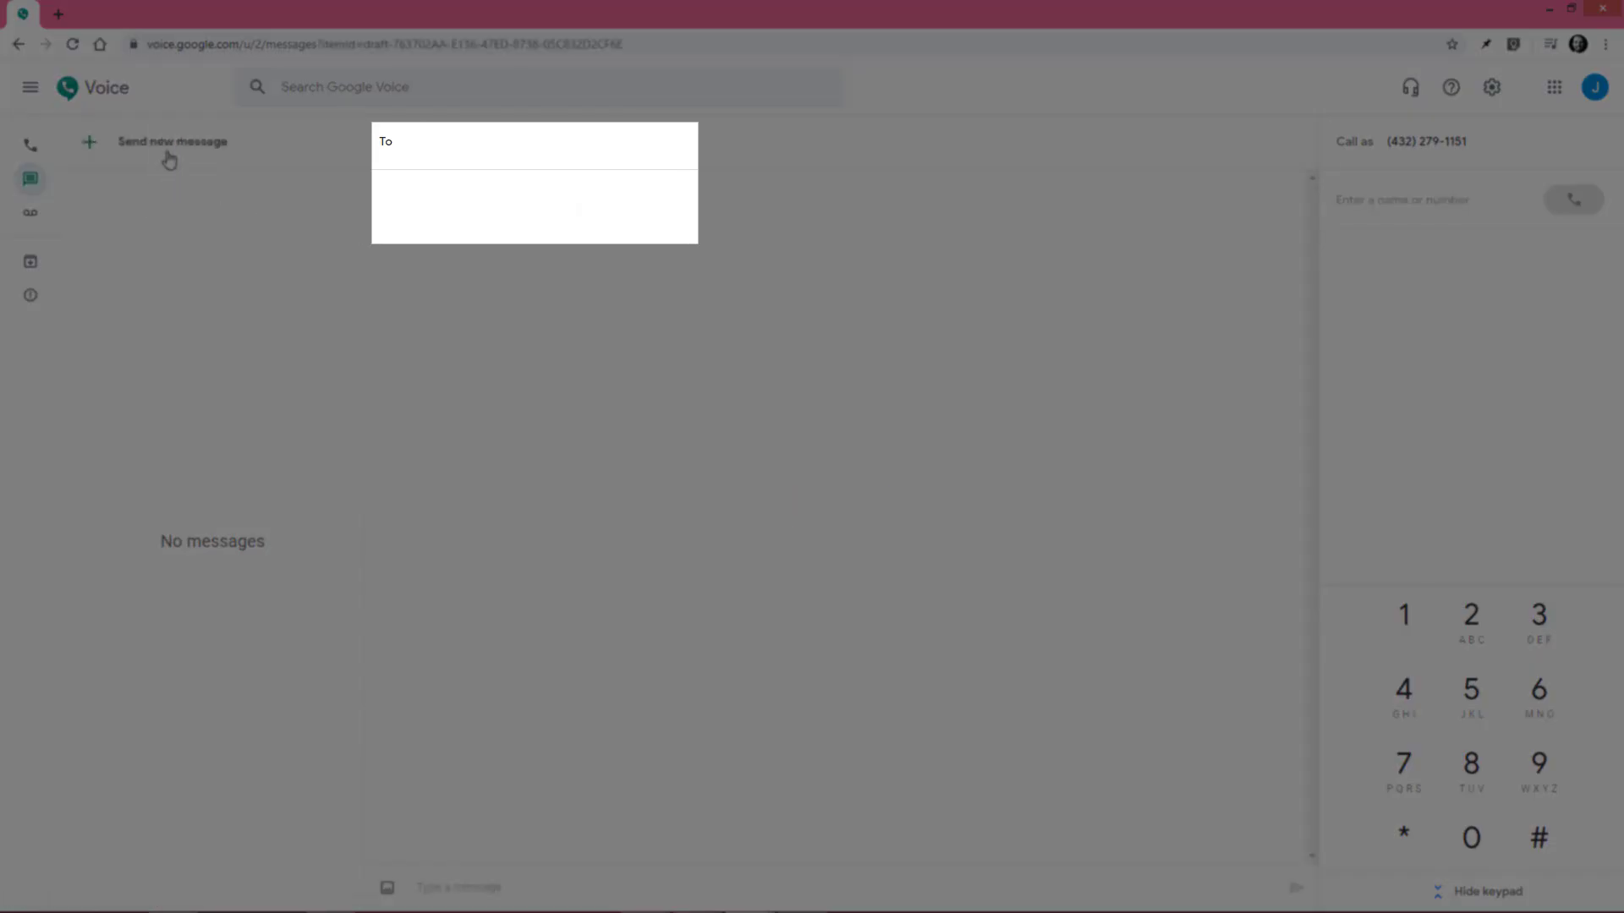
pyautogui.write('1234567')
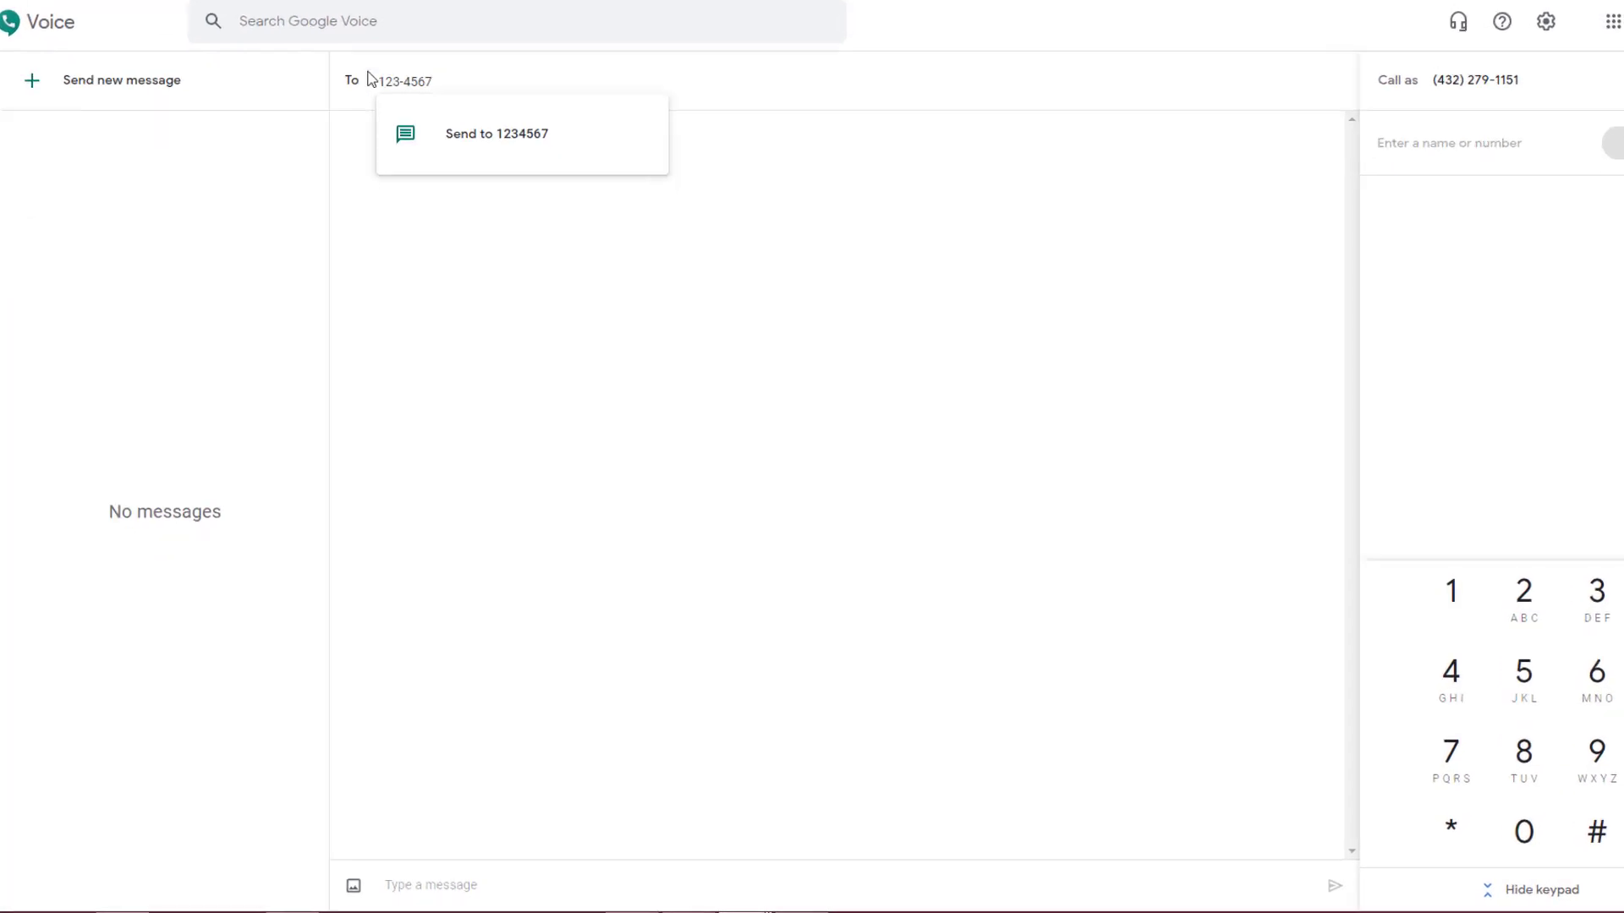
pyautogui.write('Hello!')
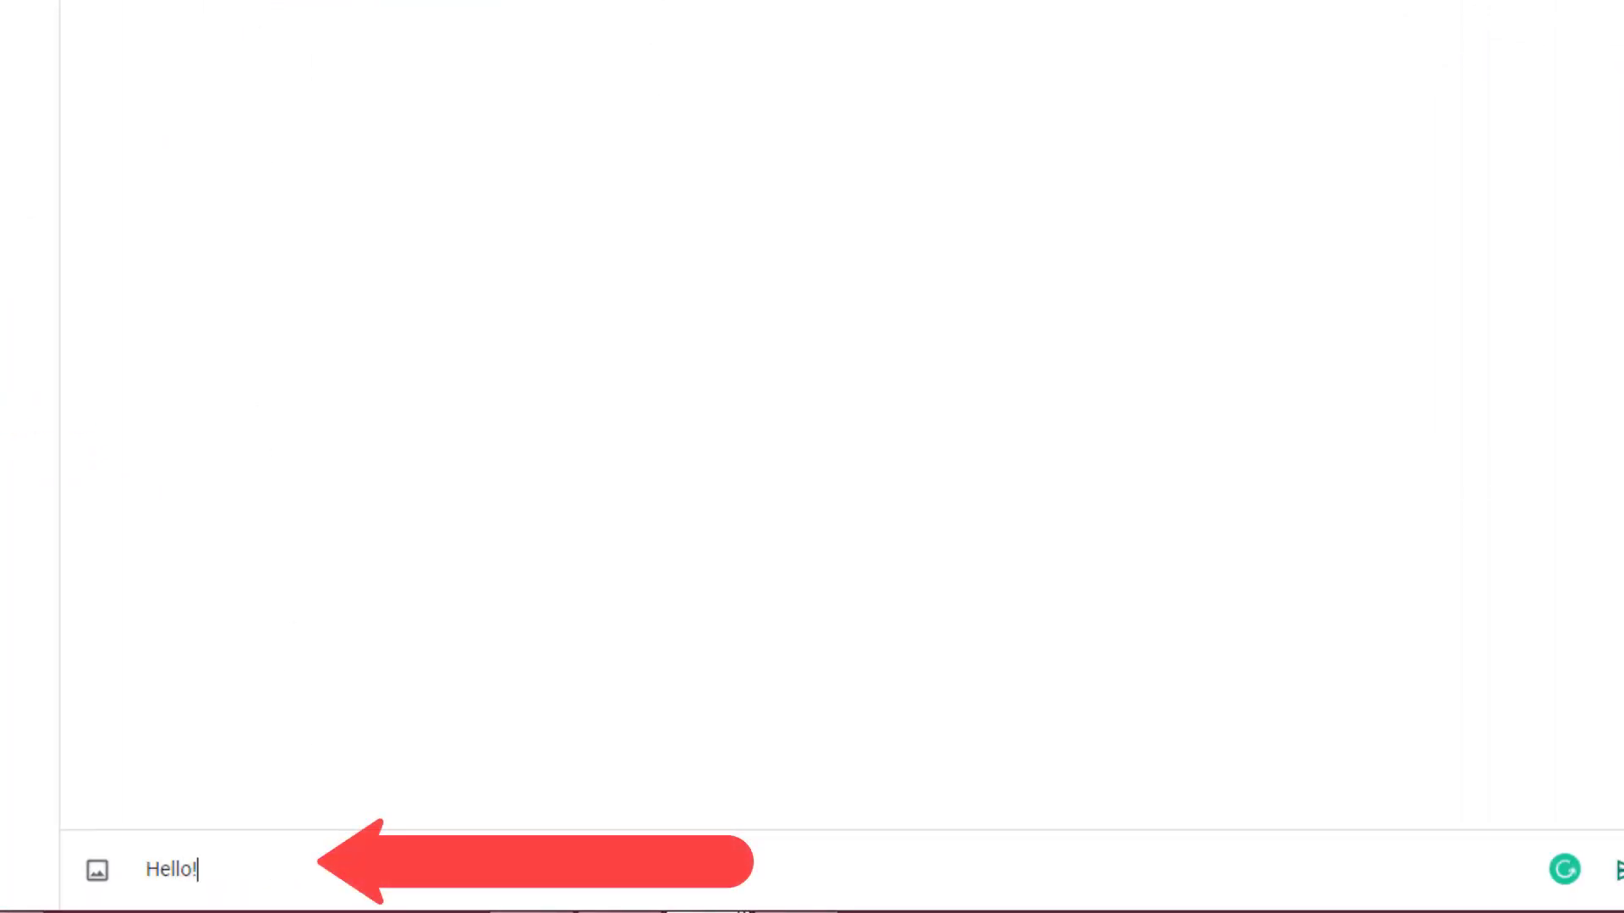